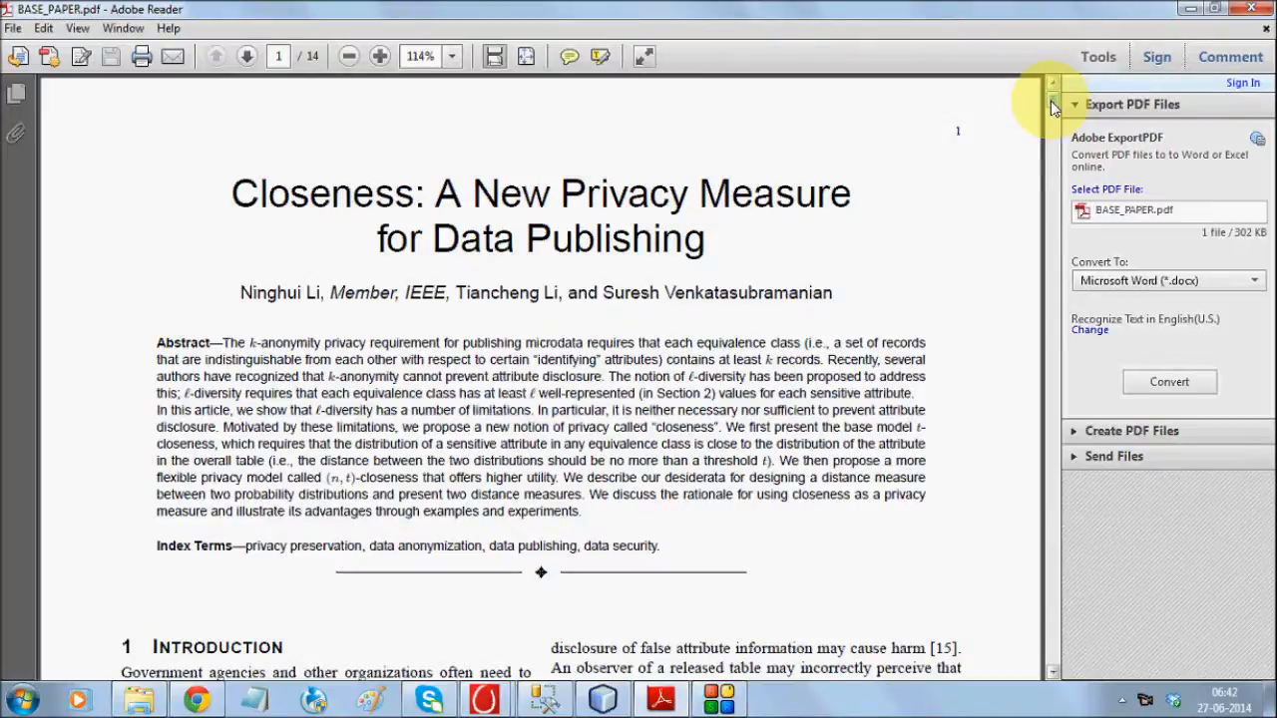
- Scroll through the privacy paper document before returning to the NetBeans project
scroll(down, 3)
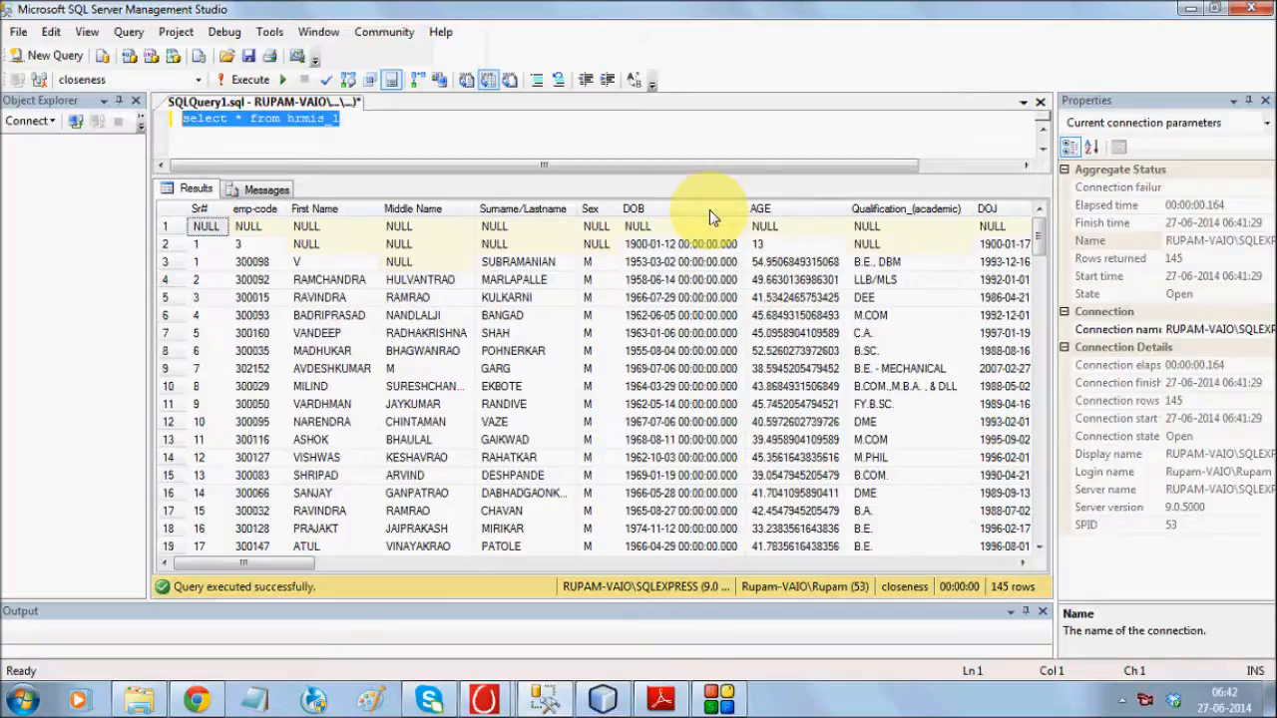
mouse_move(535, 407)
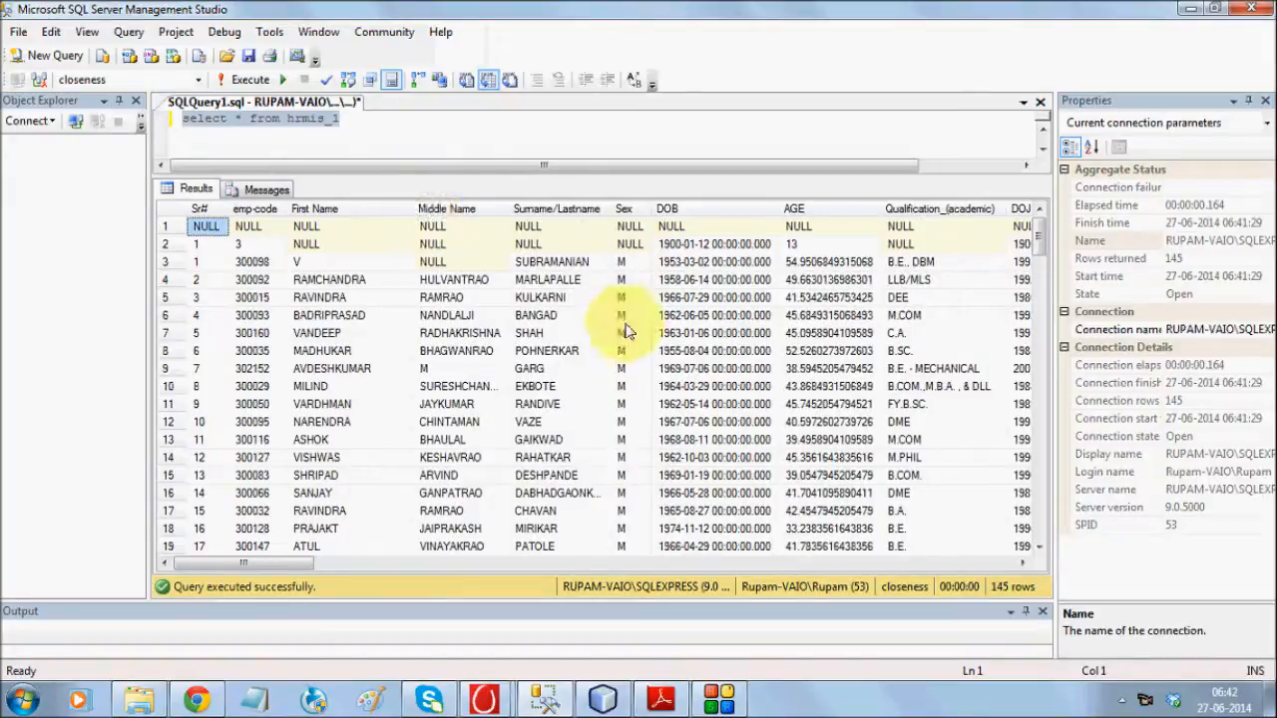
mouse_move(575, 534)
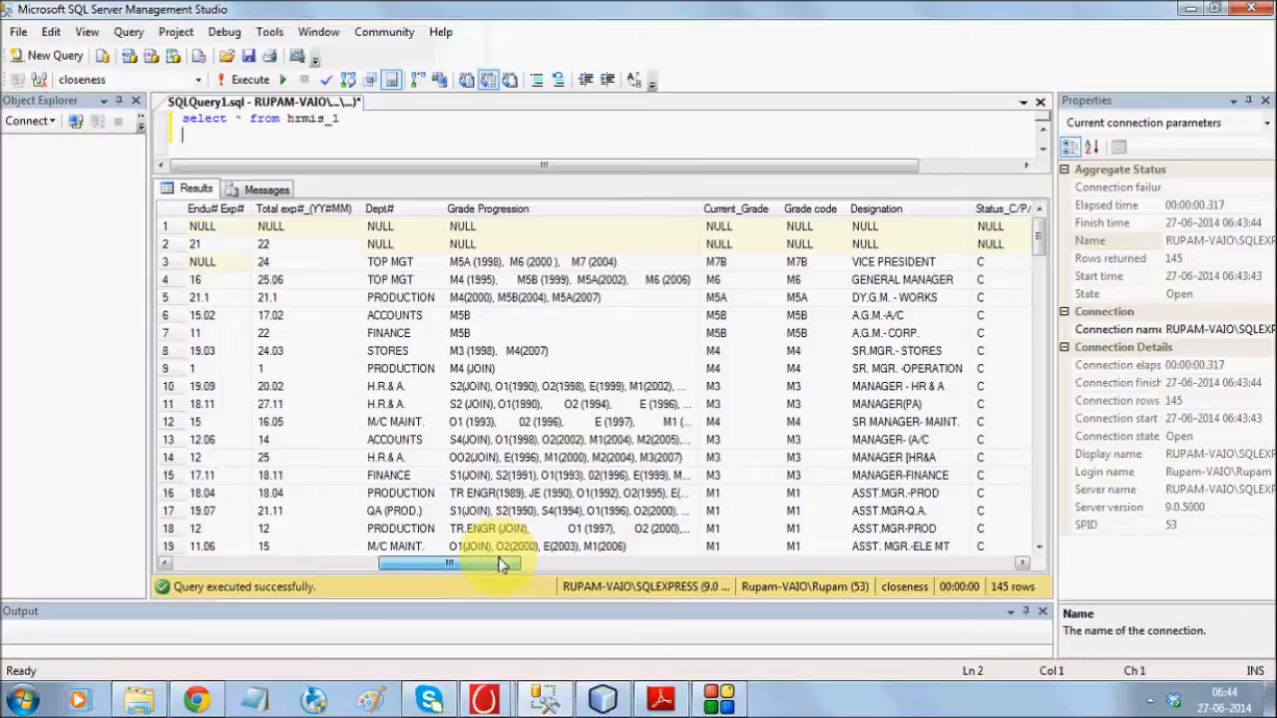
click(662, 698)
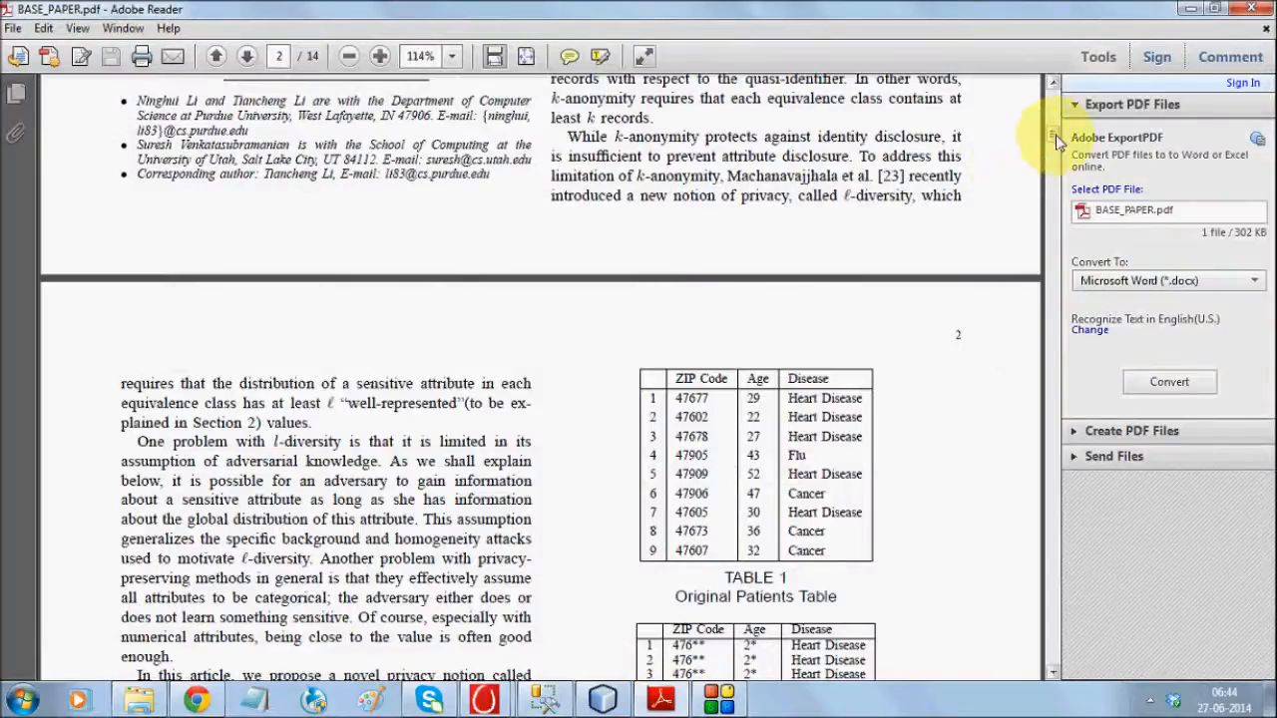
scroll(down, 3)
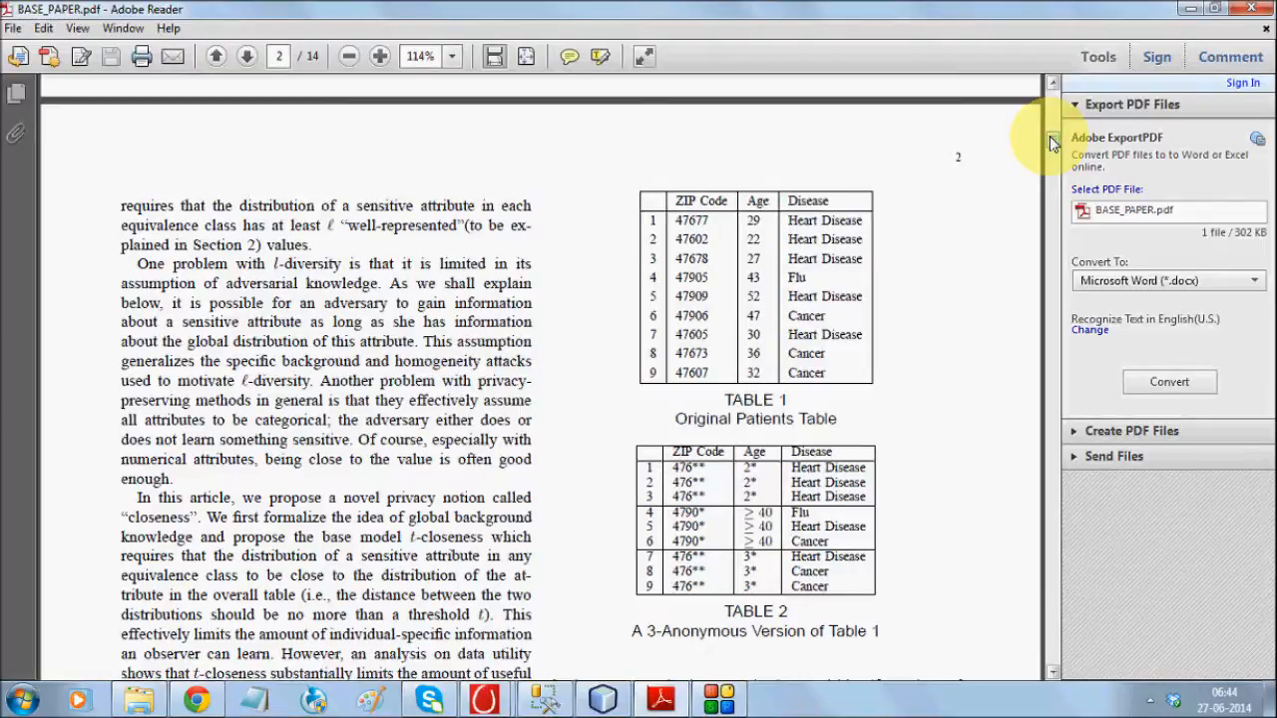
scroll(down, 3)
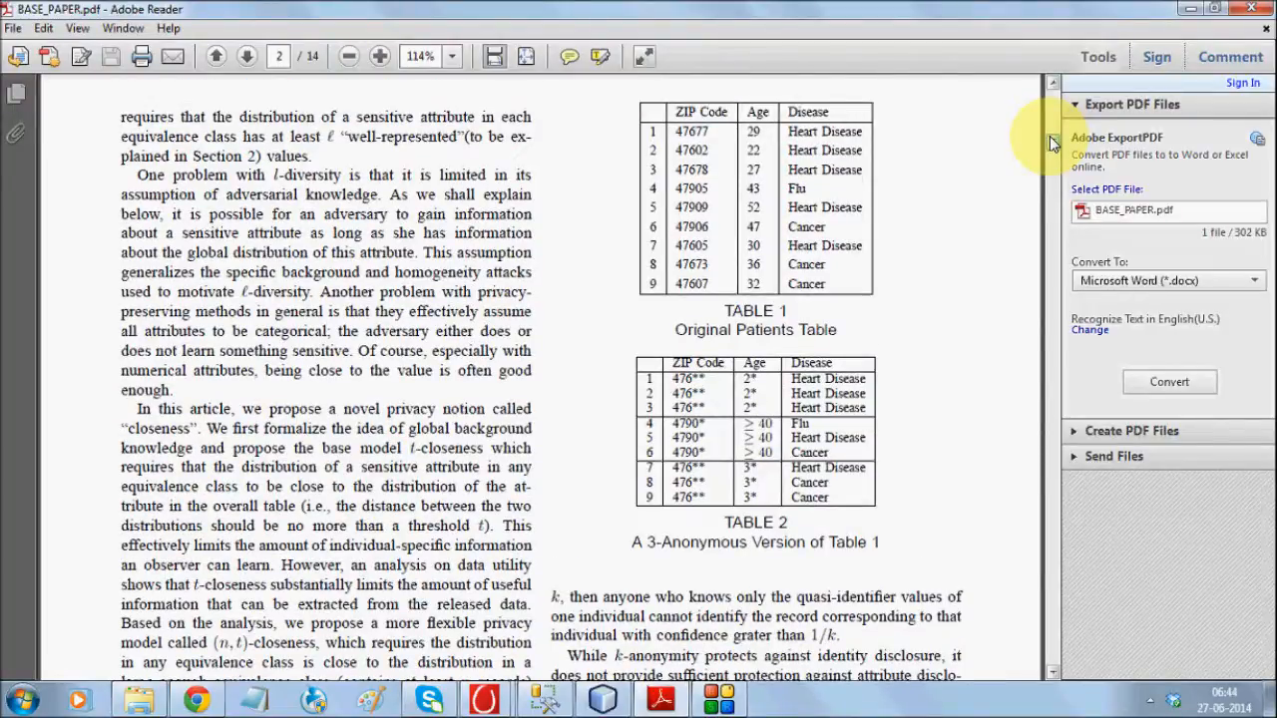
scroll(down, 3)
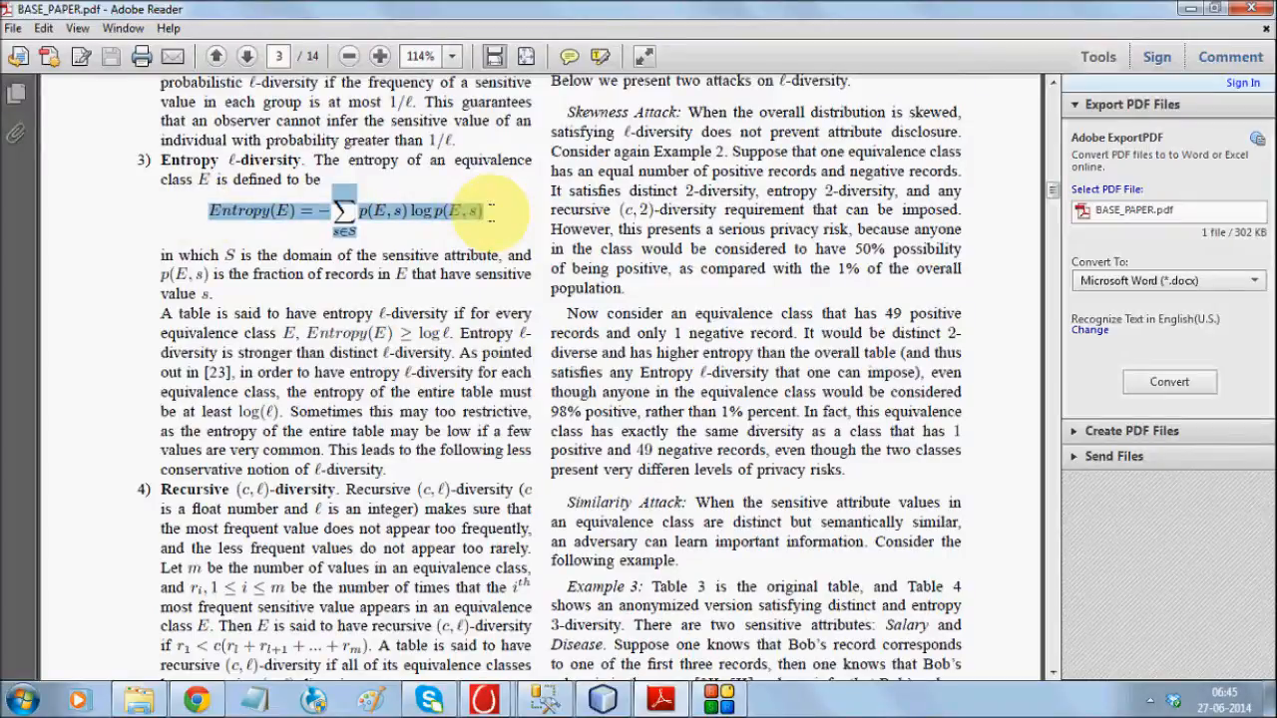
mouse_move(1046, 221)
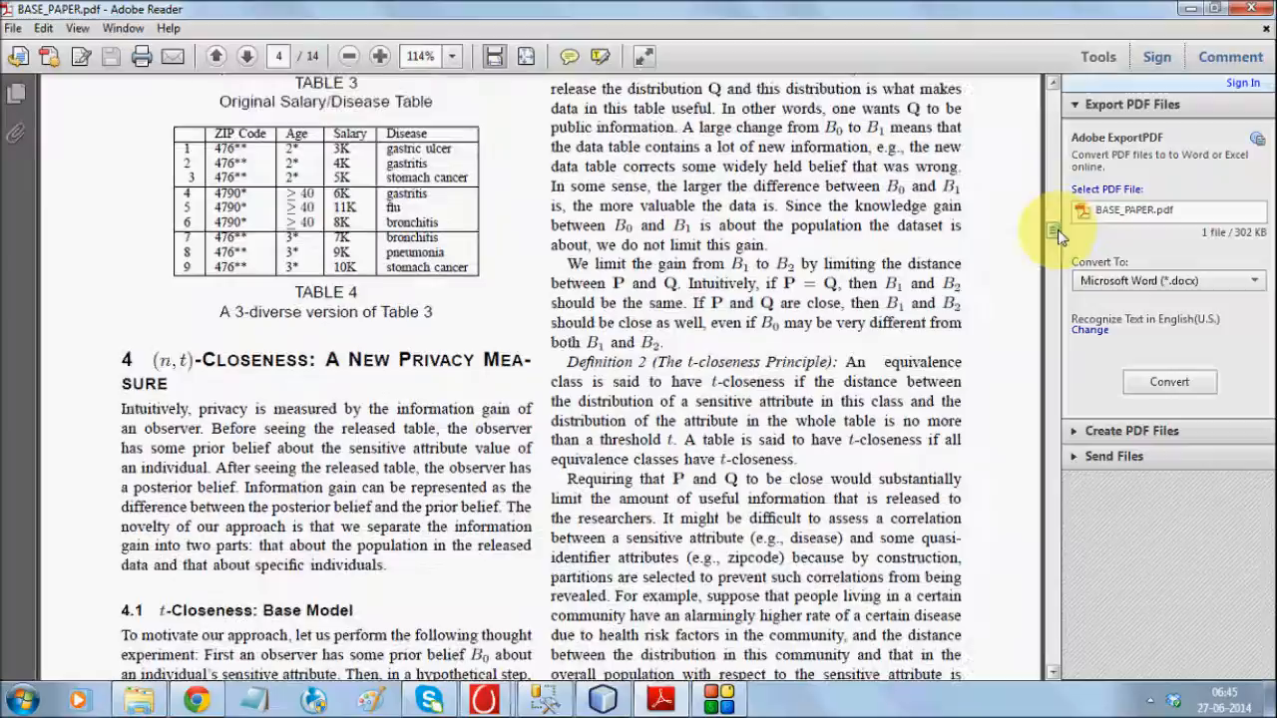
click(247, 56)
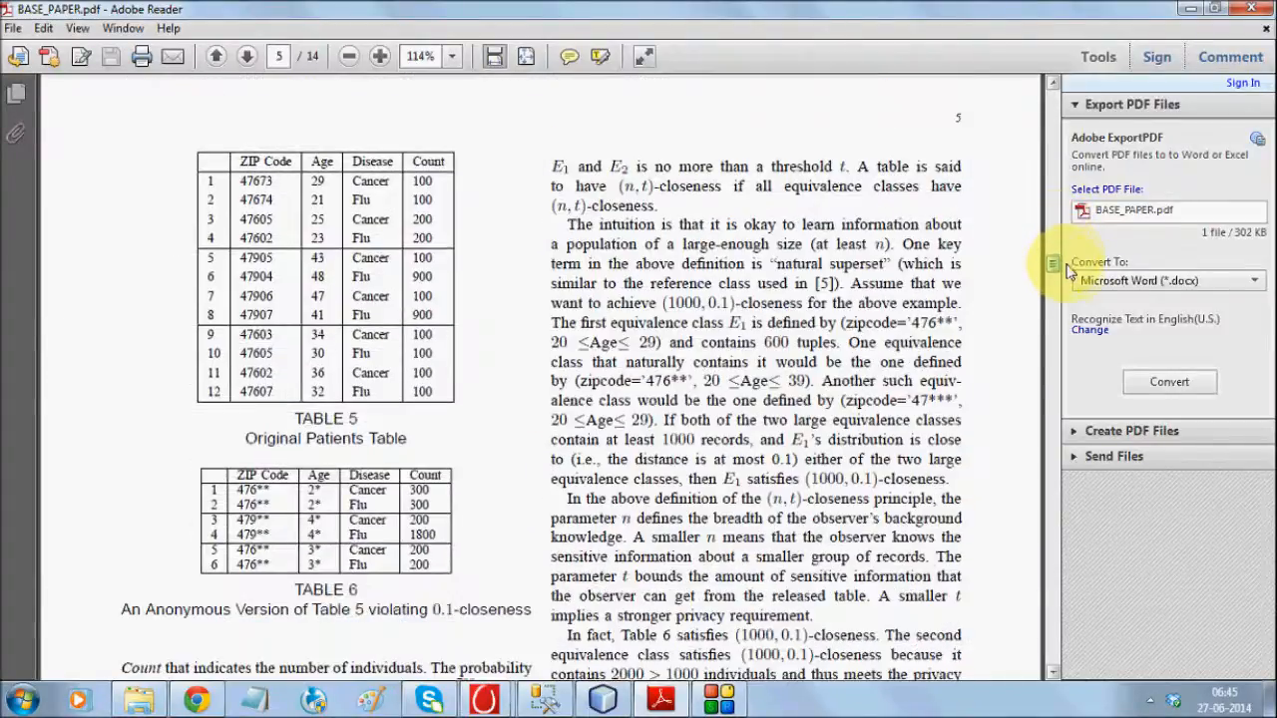
scroll(down, 3)
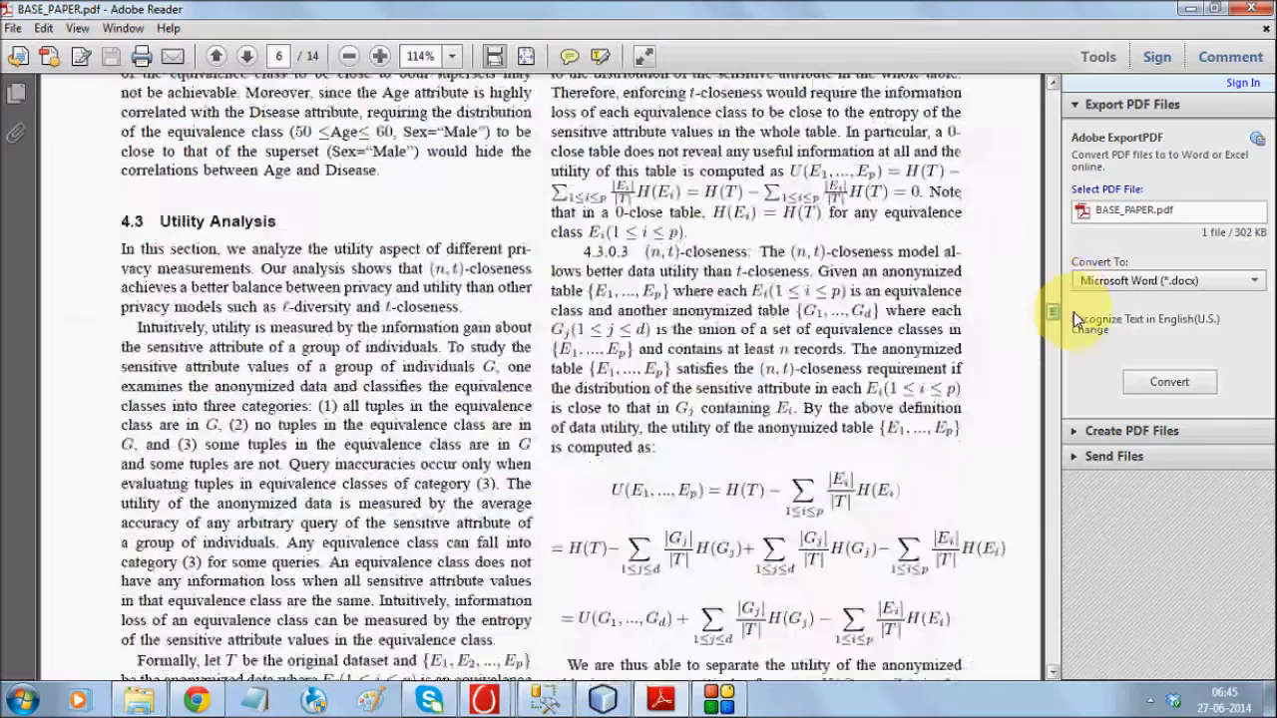
scroll(down, 3)
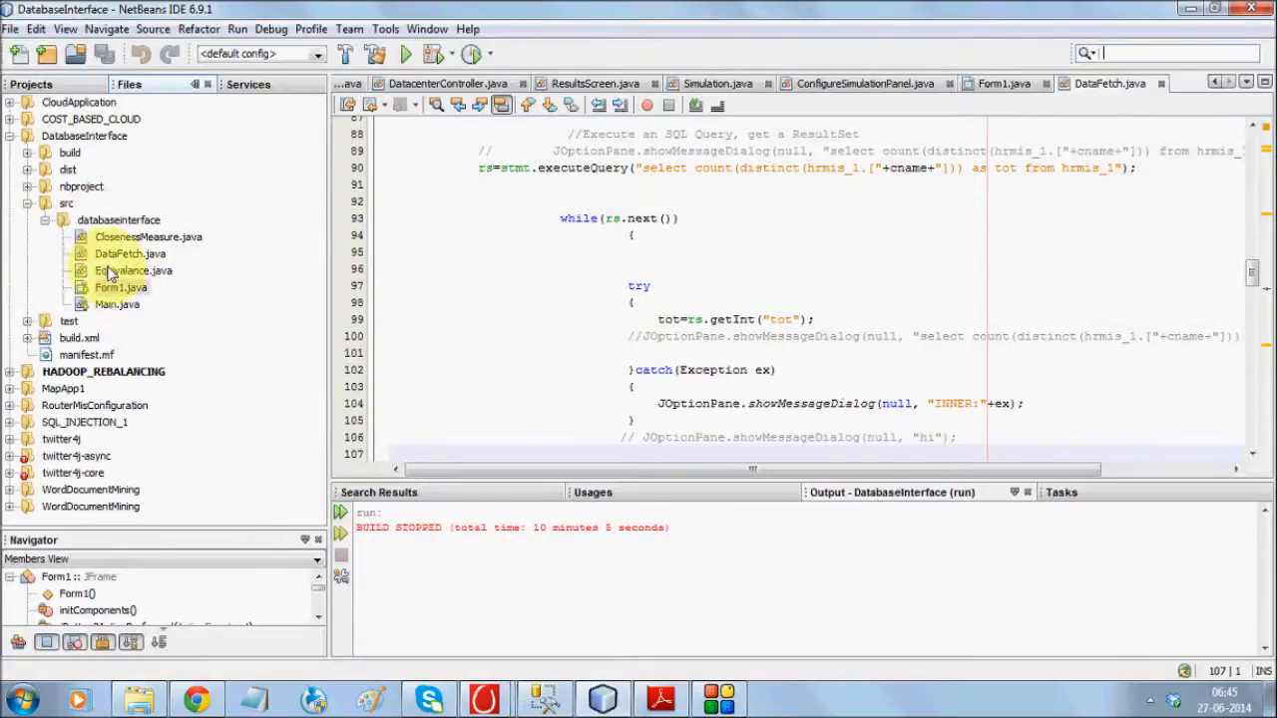
- Run Form1 and use Data to load the employee records, acknowledging the row-count messages
right_click(120, 288)
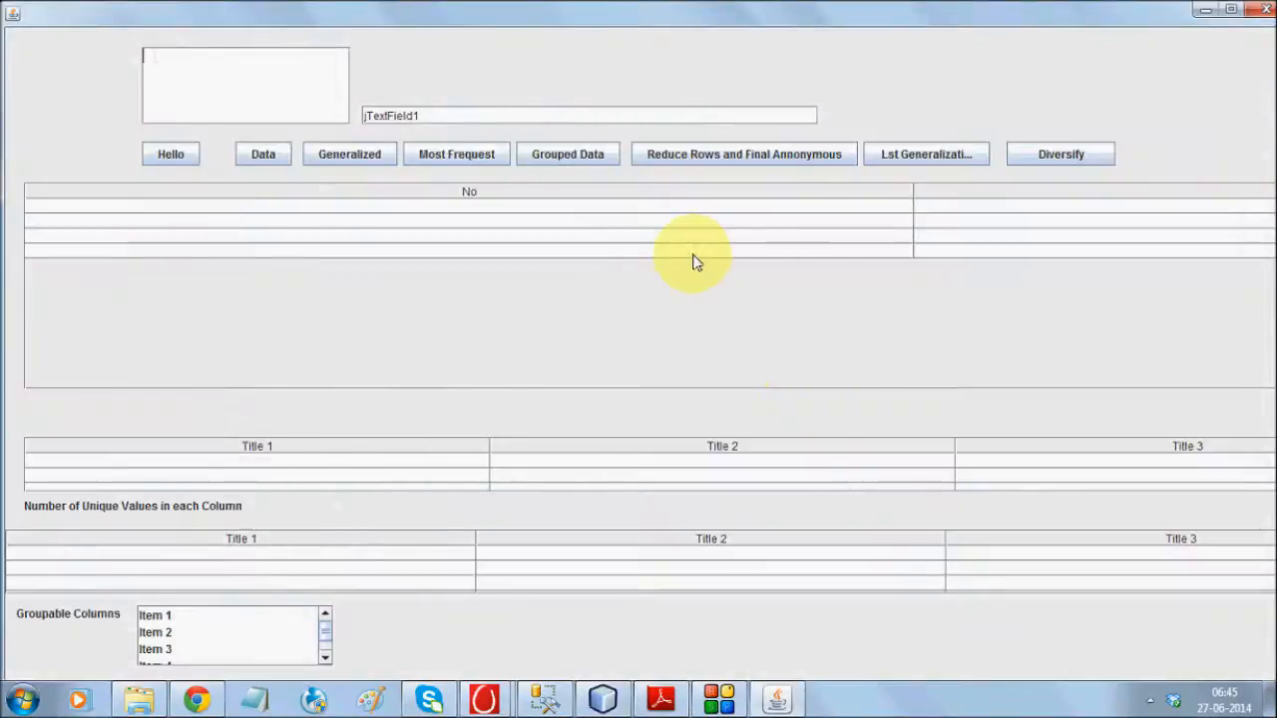
click(264, 154)
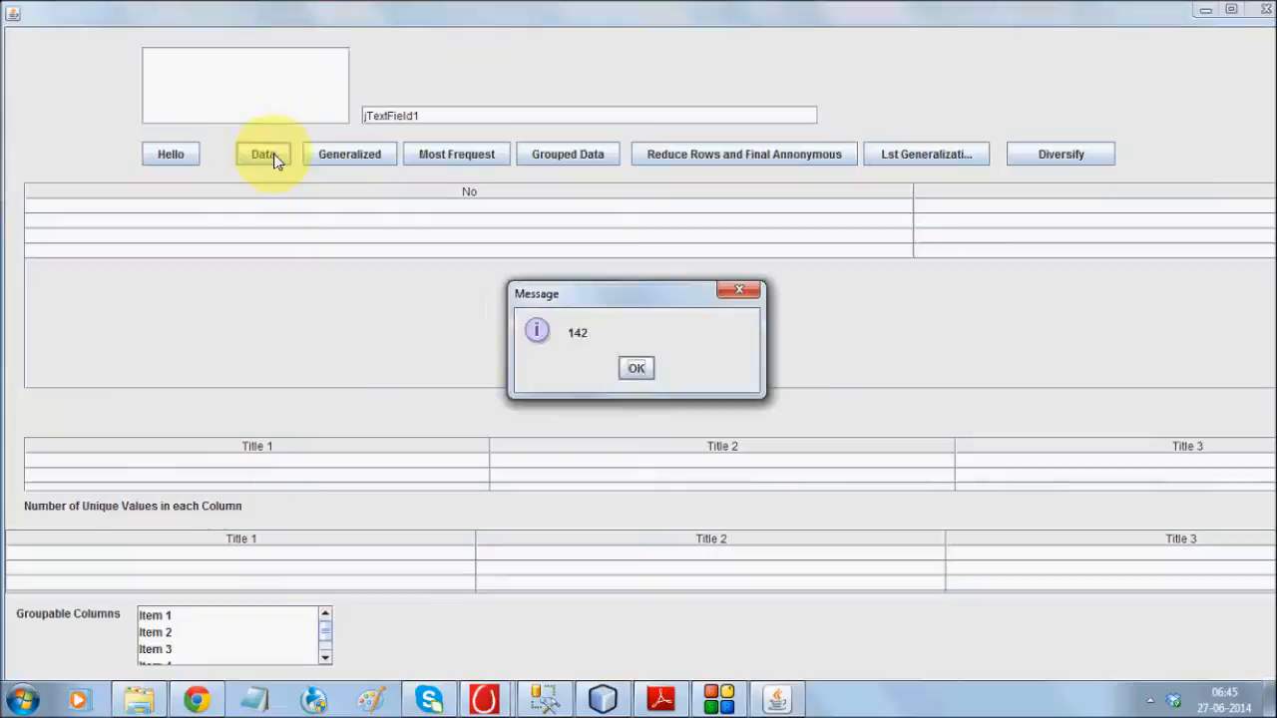
click(263, 153)
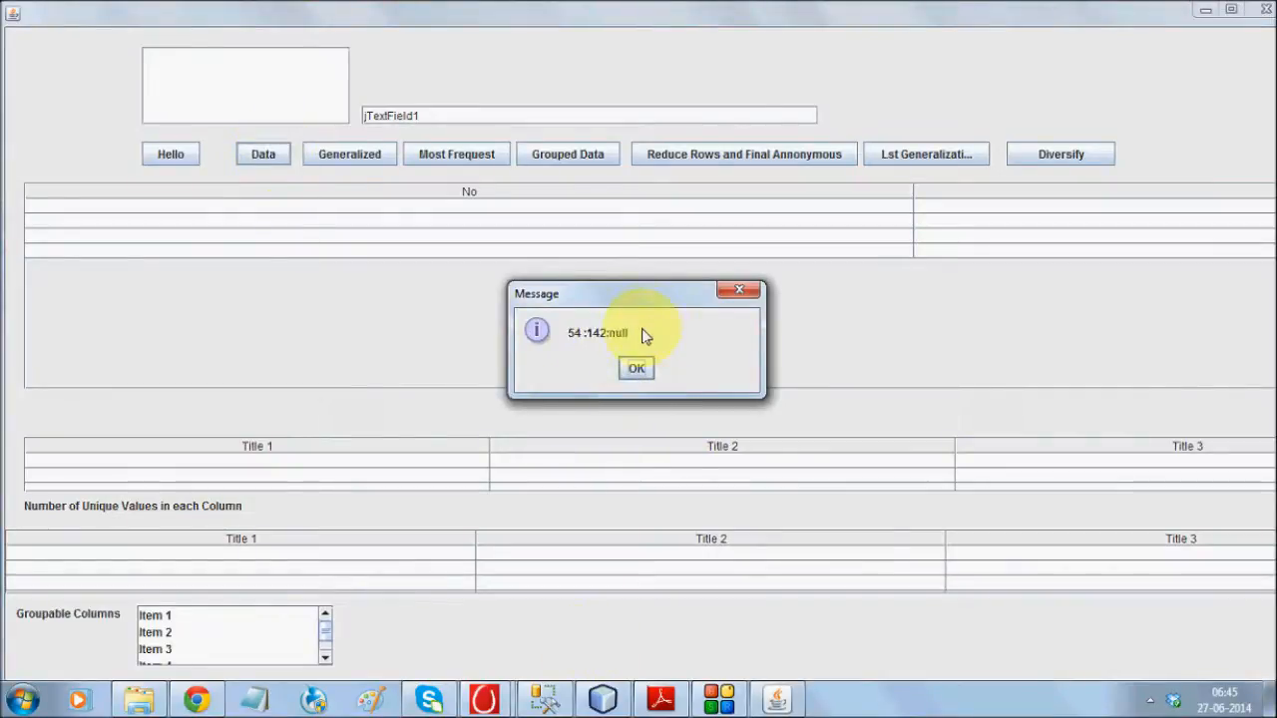
click(634, 367)
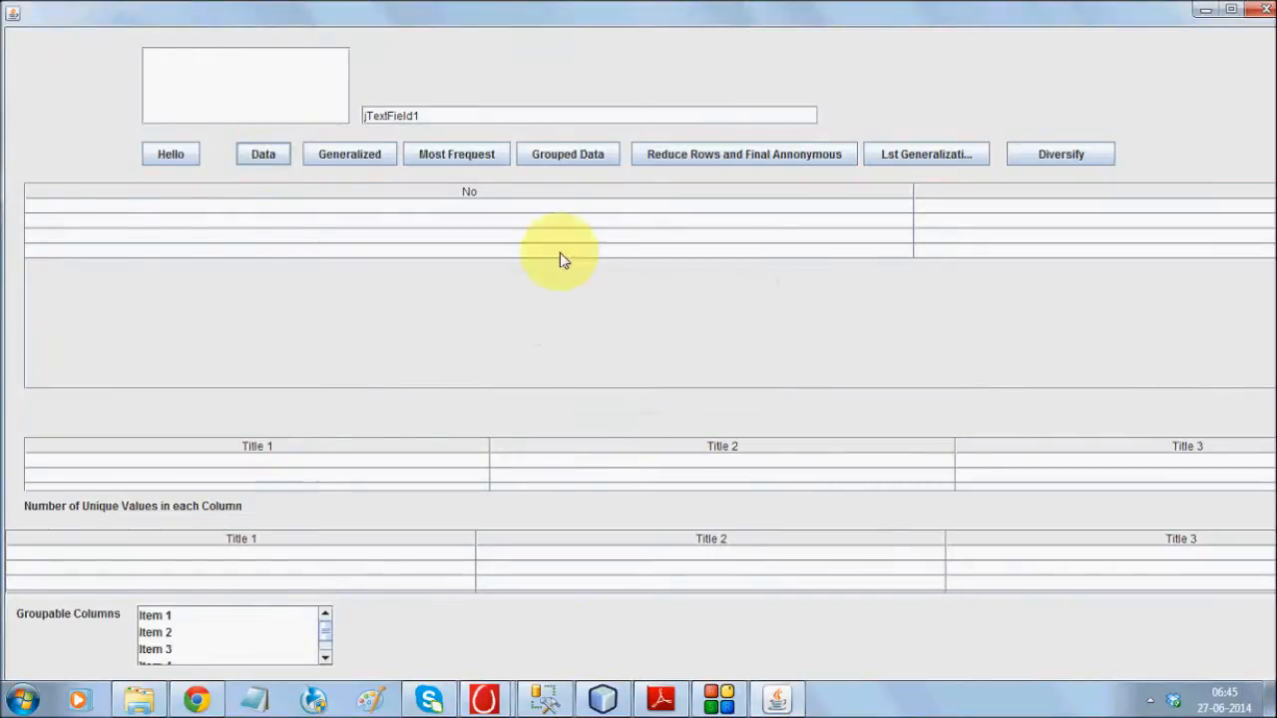
mouse_move(546, 694)
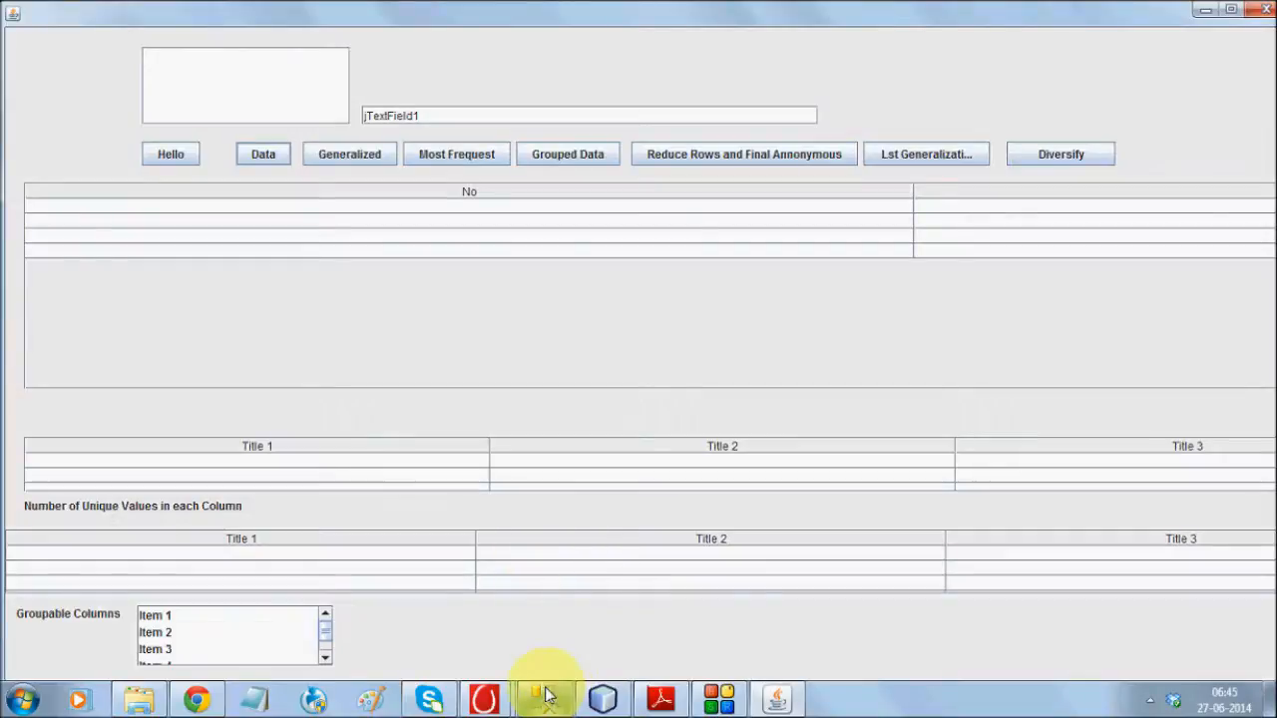
click(547, 698)
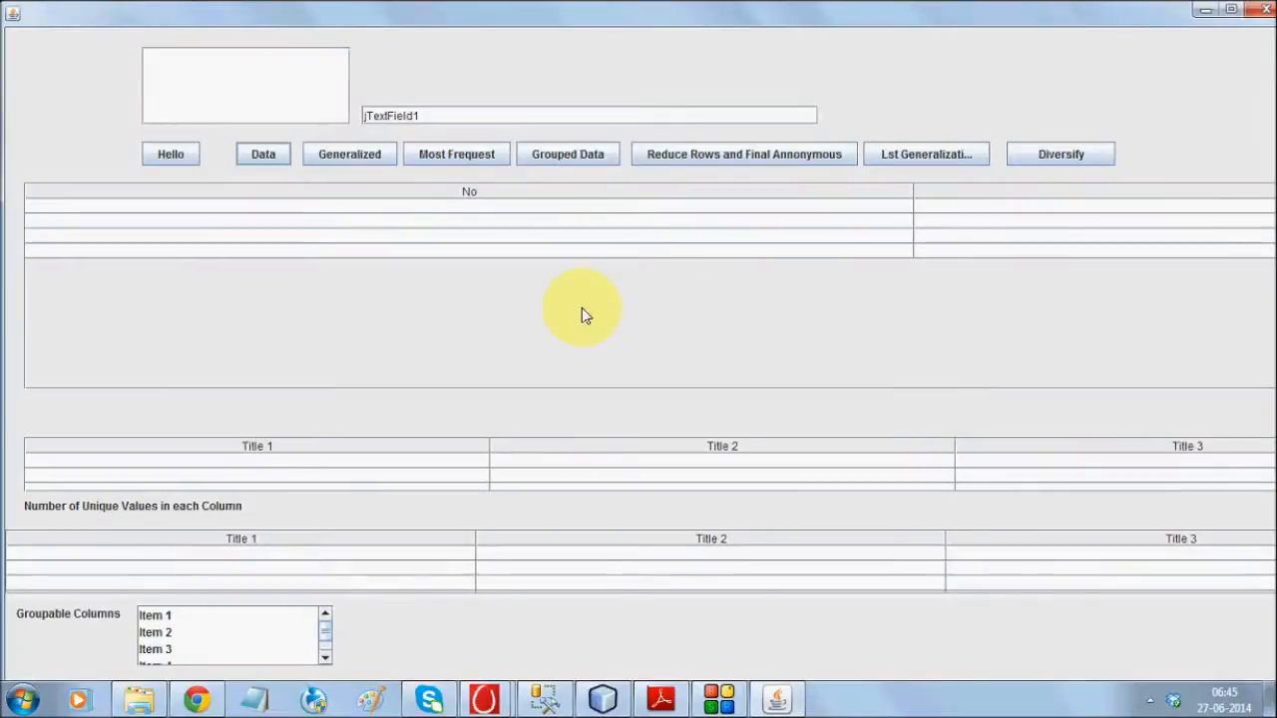
click(264, 153)
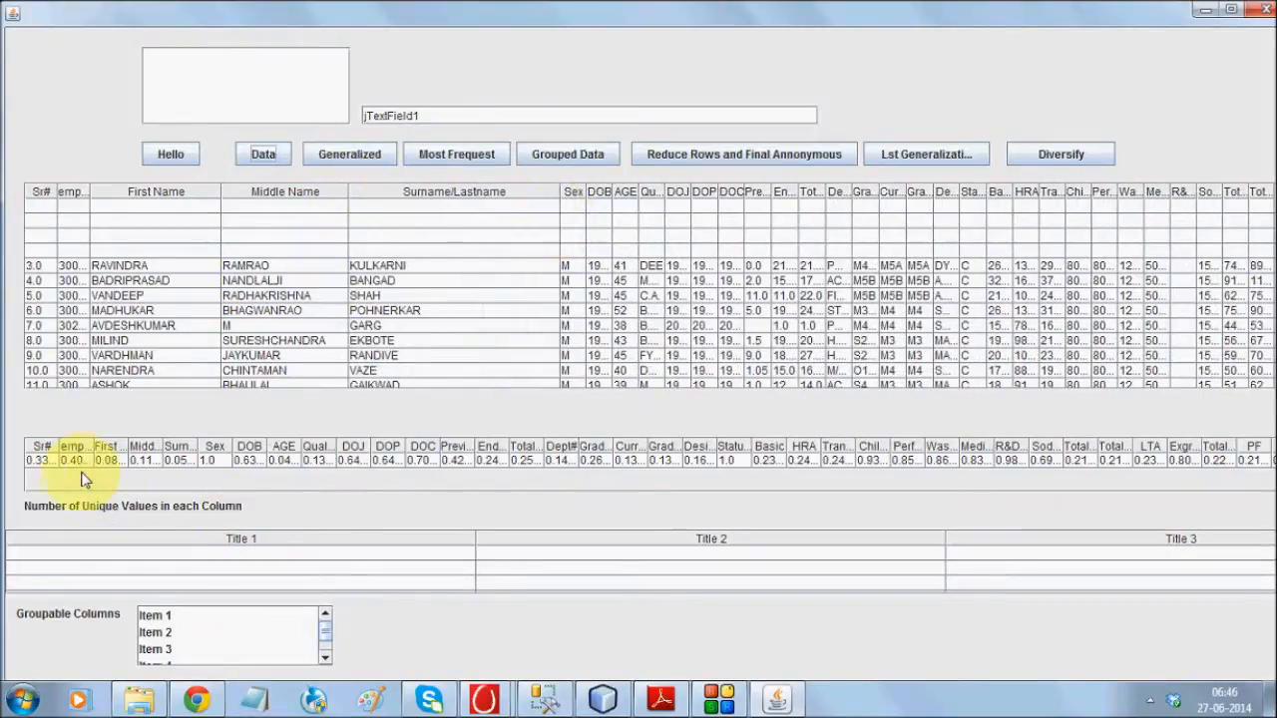
mouse_move(90, 455)
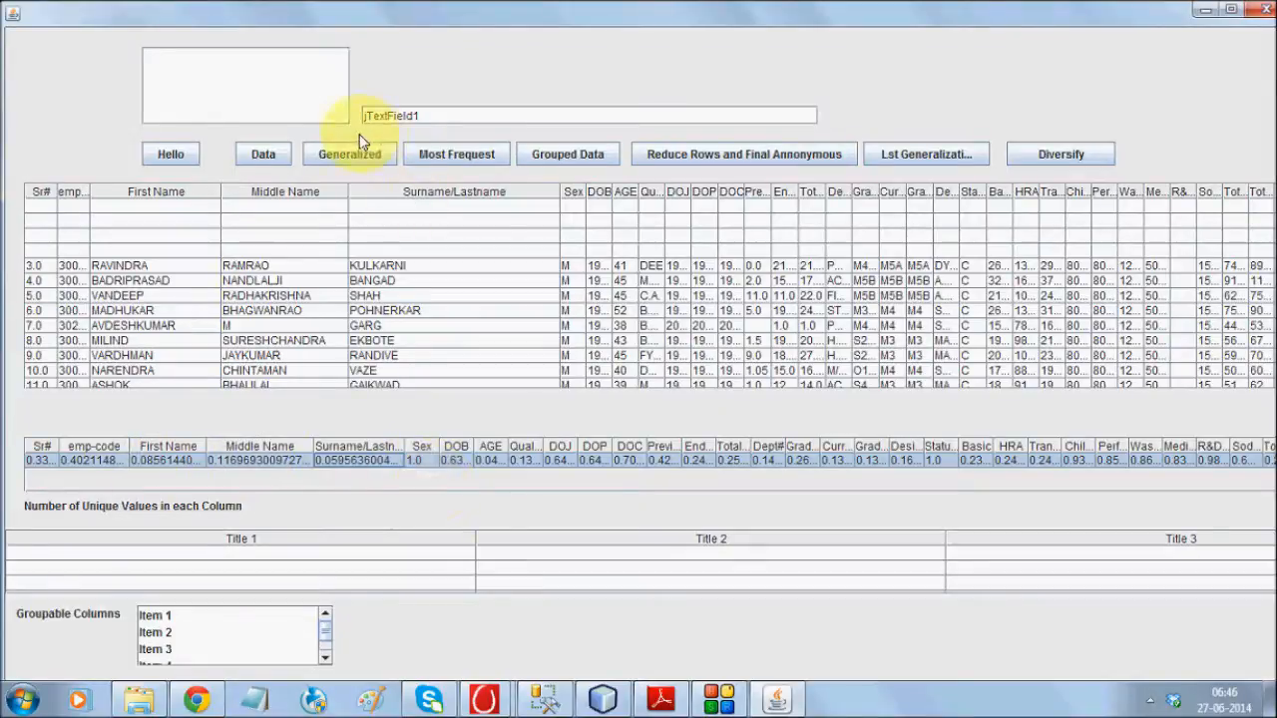
- Generalize the first names, acknowledging the 'First Name must be generalized', row-number and reduction messages
click(347, 154)
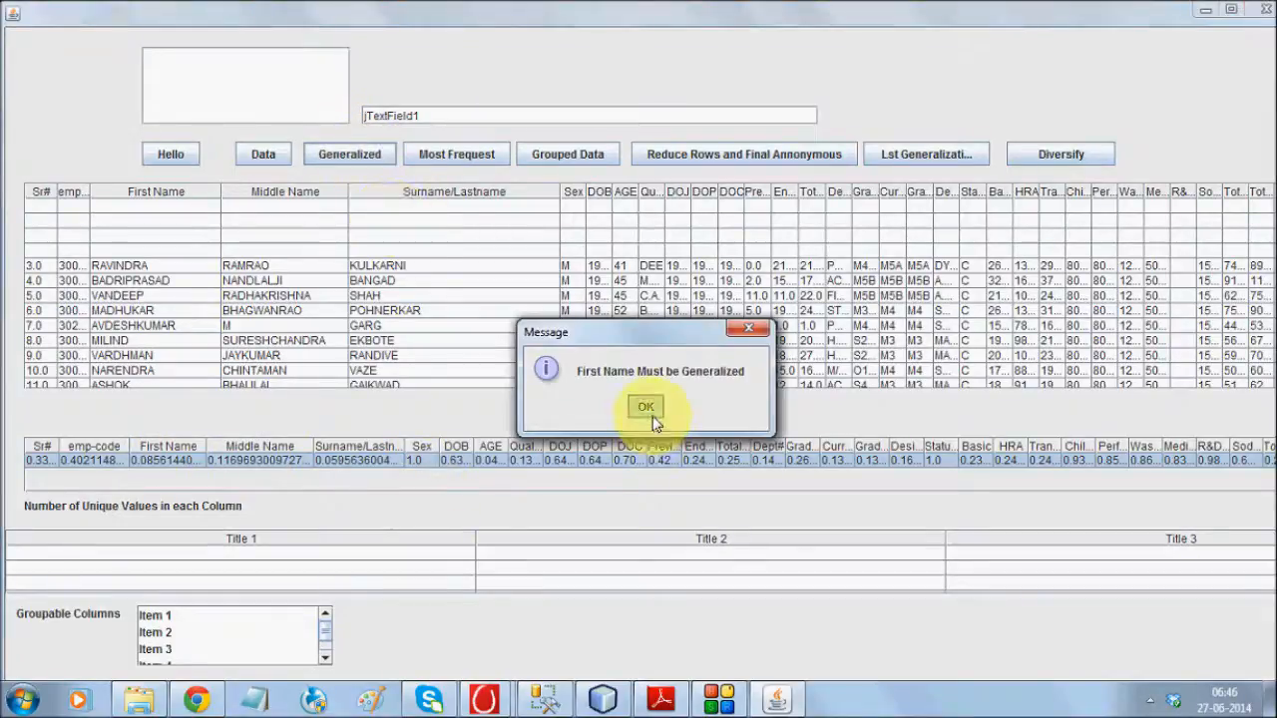
click(646, 407)
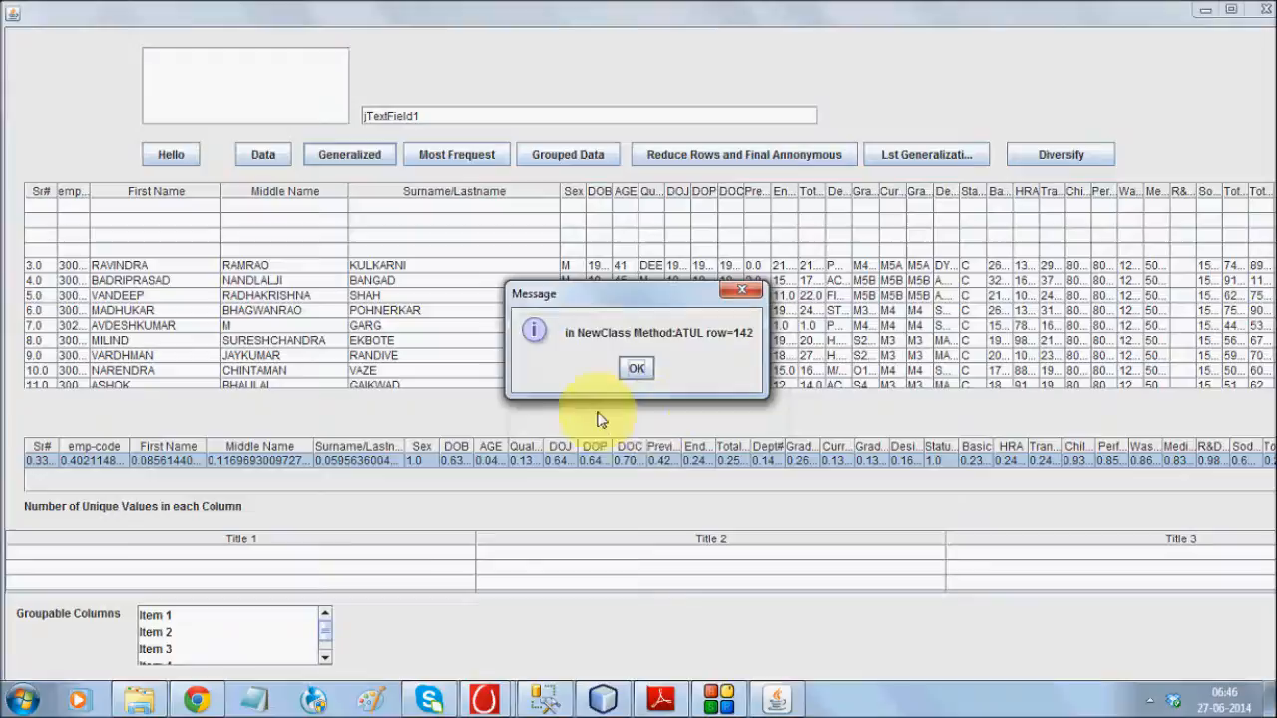
click(637, 367)
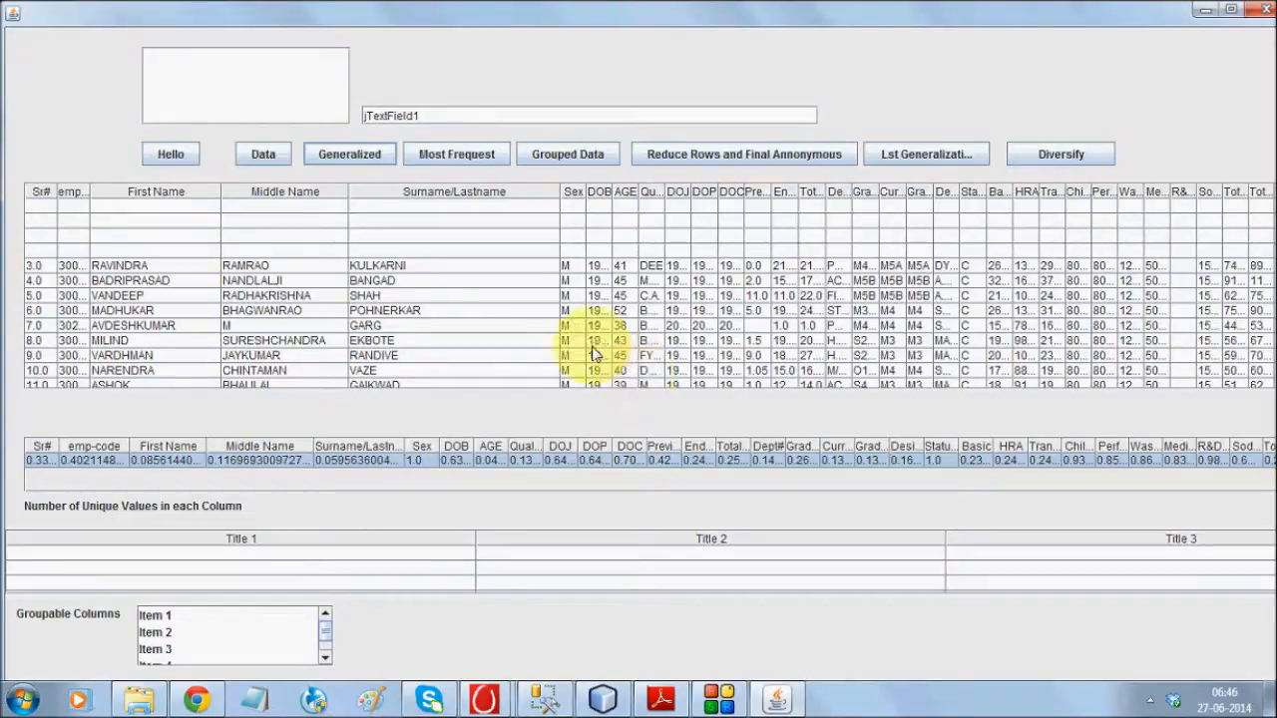
click(742, 153)
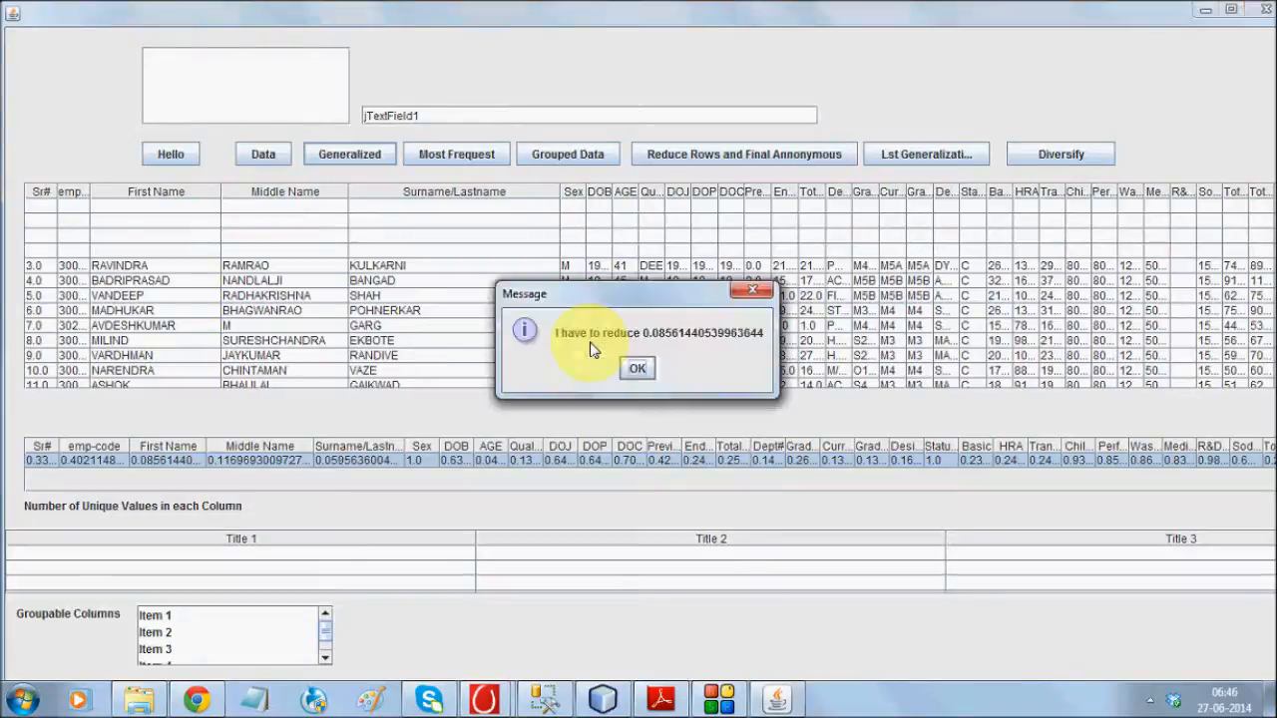
click(637, 367)
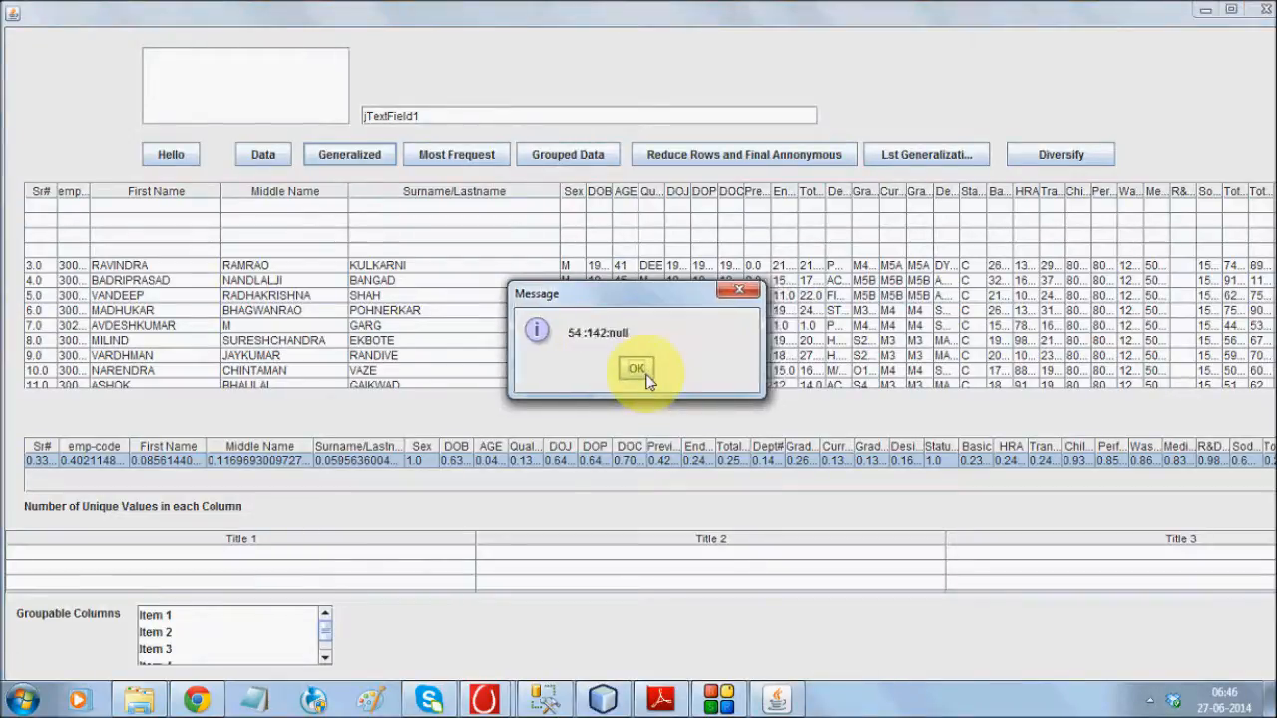
click(636, 369)
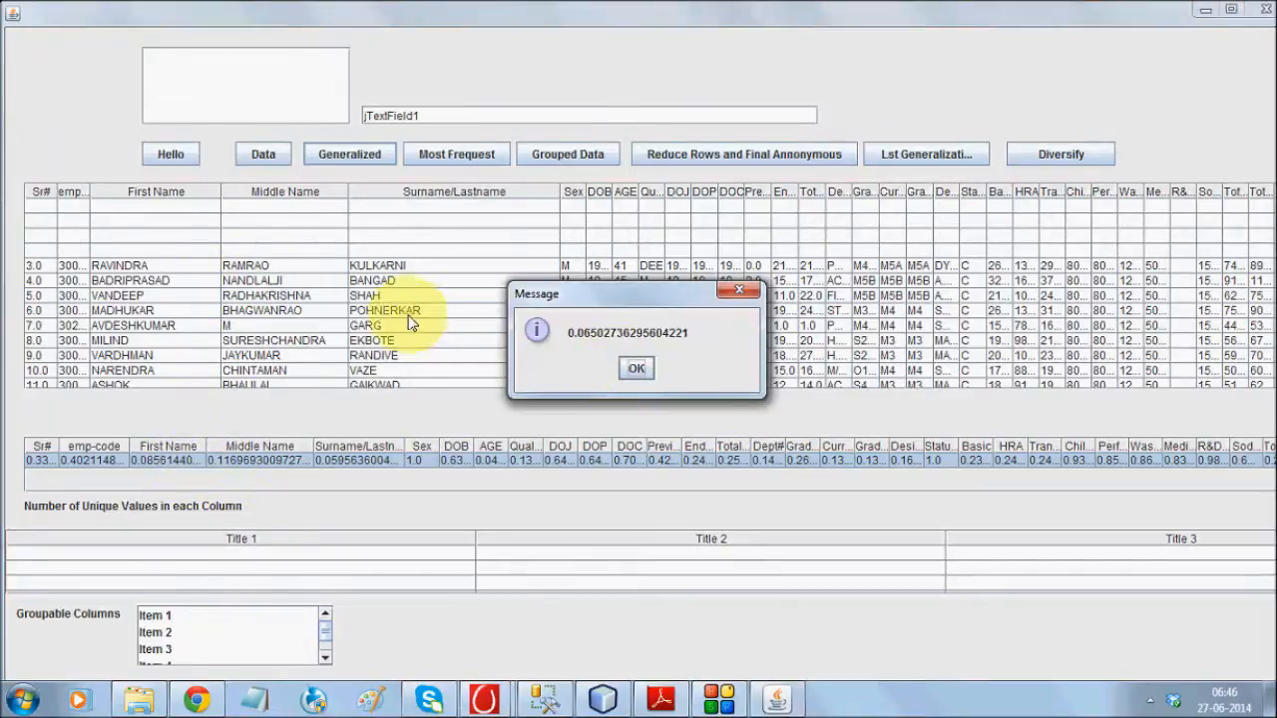
- Acknowledge the remaining record-count and ratio messages until anonymization completes
click(637, 367)
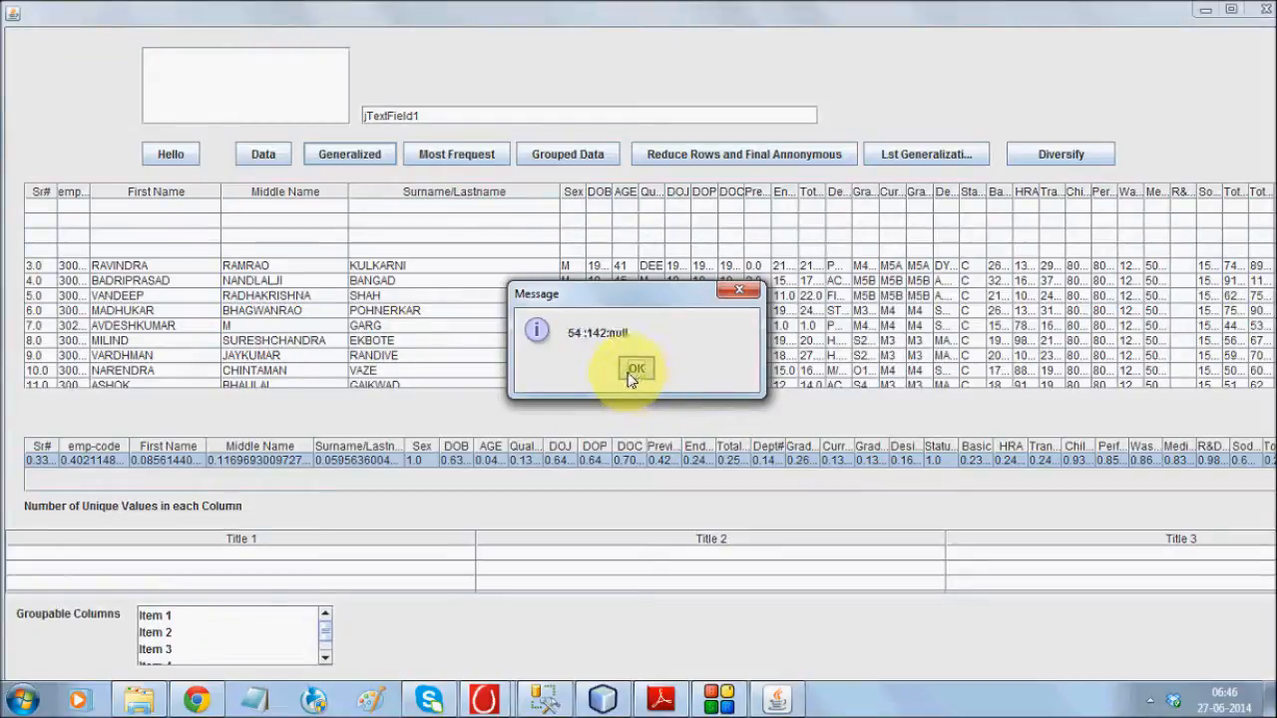
click(637, 367)
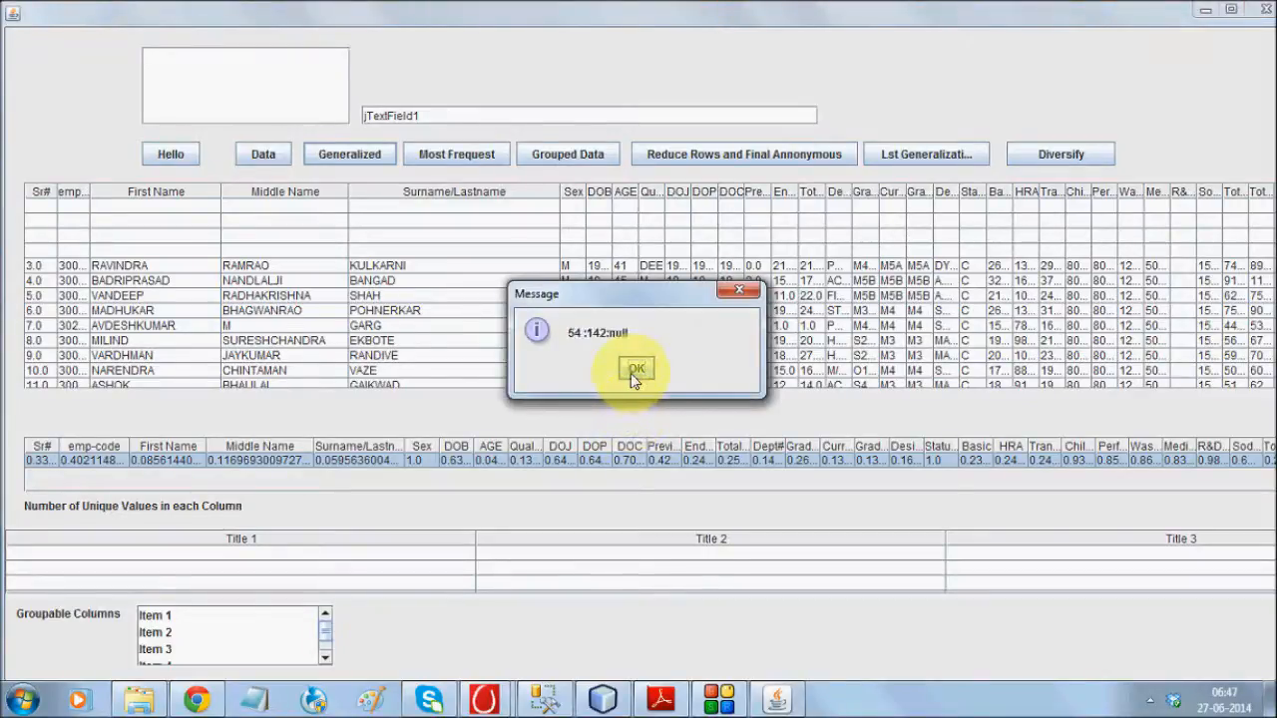
click(637, 367)
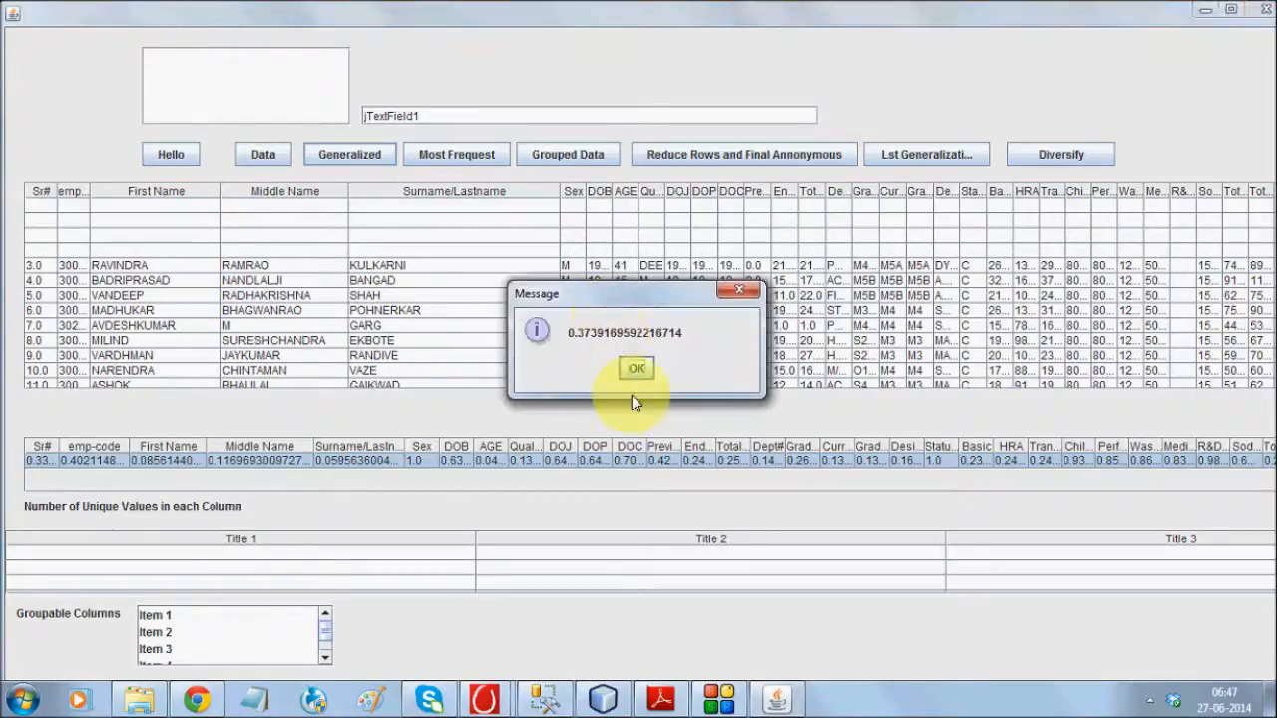
click(636, 367)
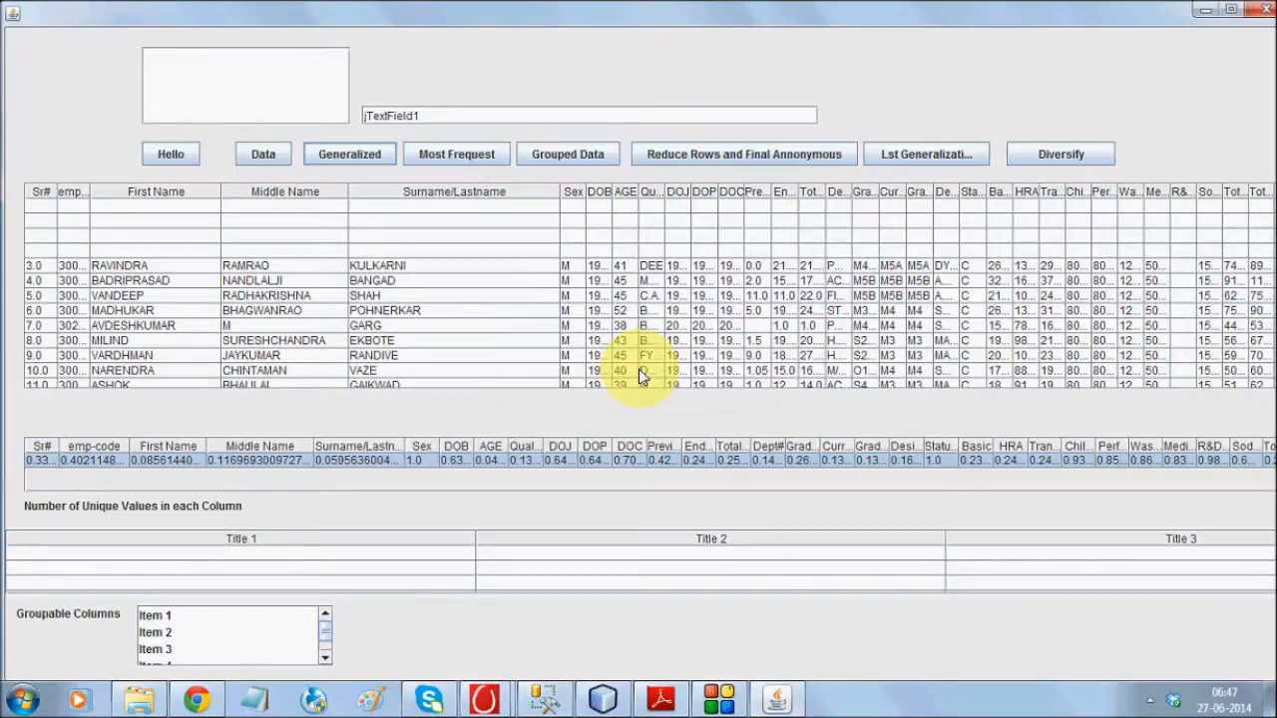
mouse_move(640, 377)
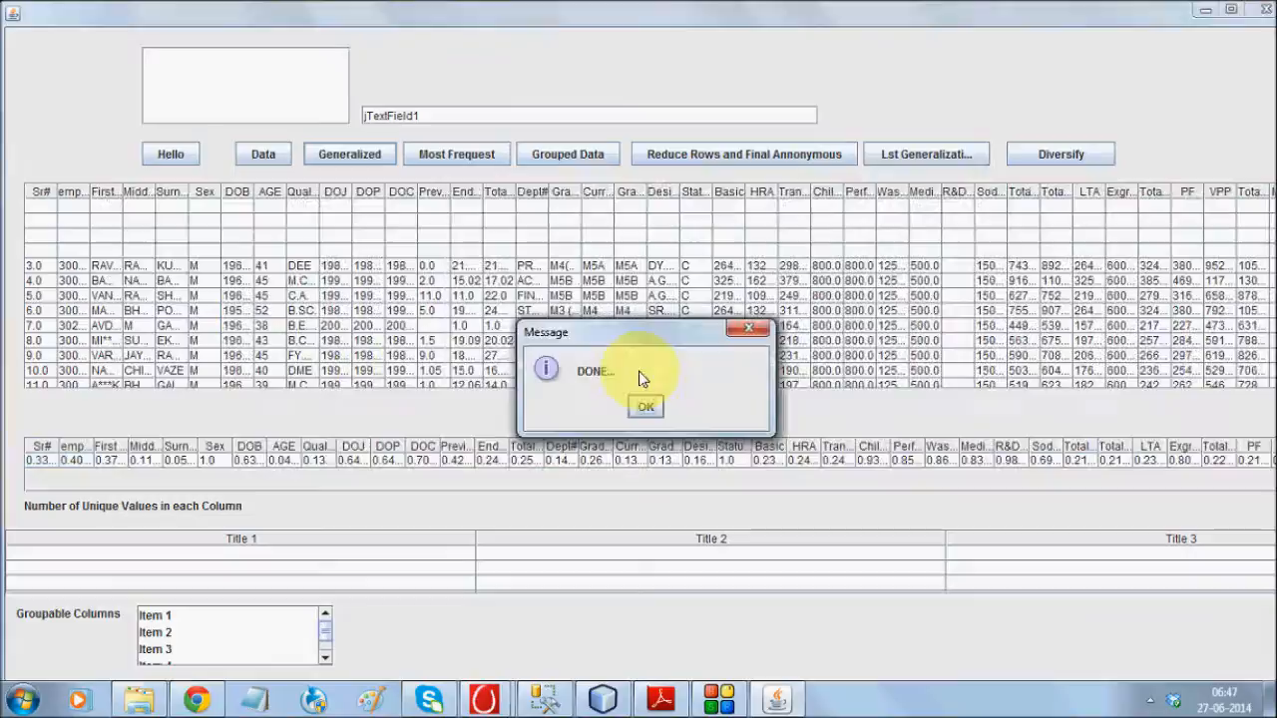
- Dismiss the DONE message and widen the First Name column to read the masked names
click(646, 407)
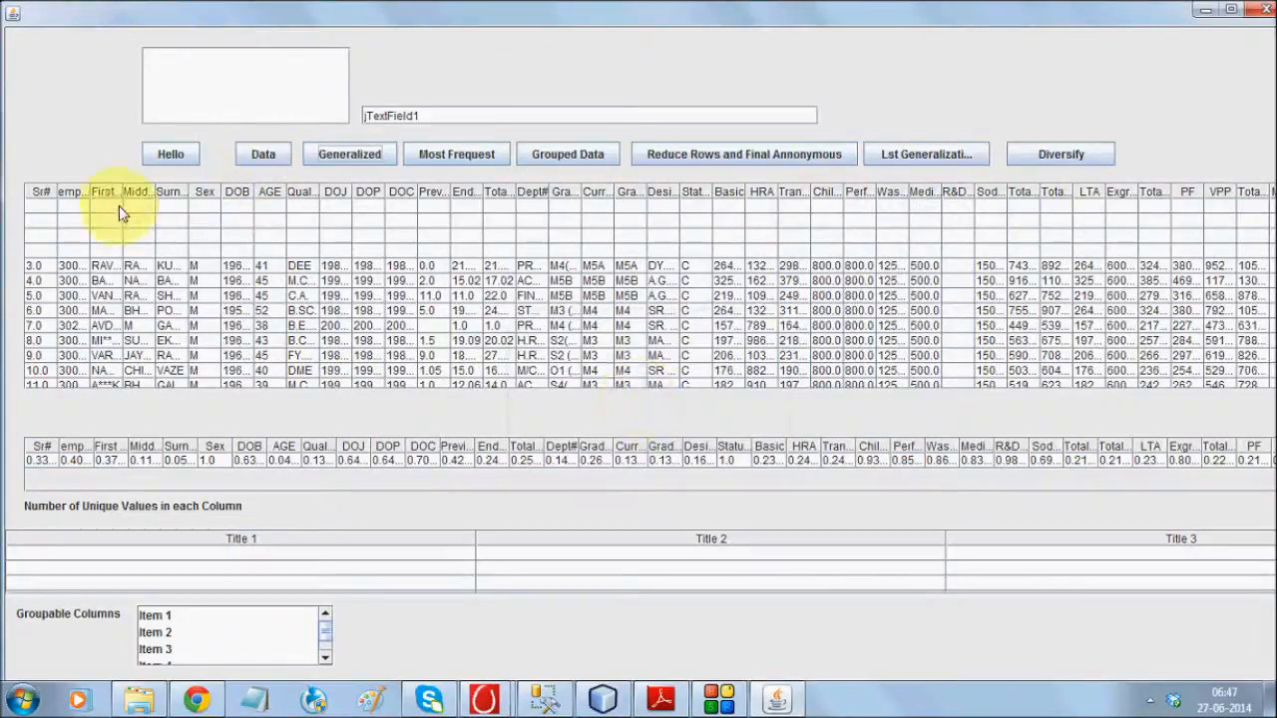
click(264, 153)
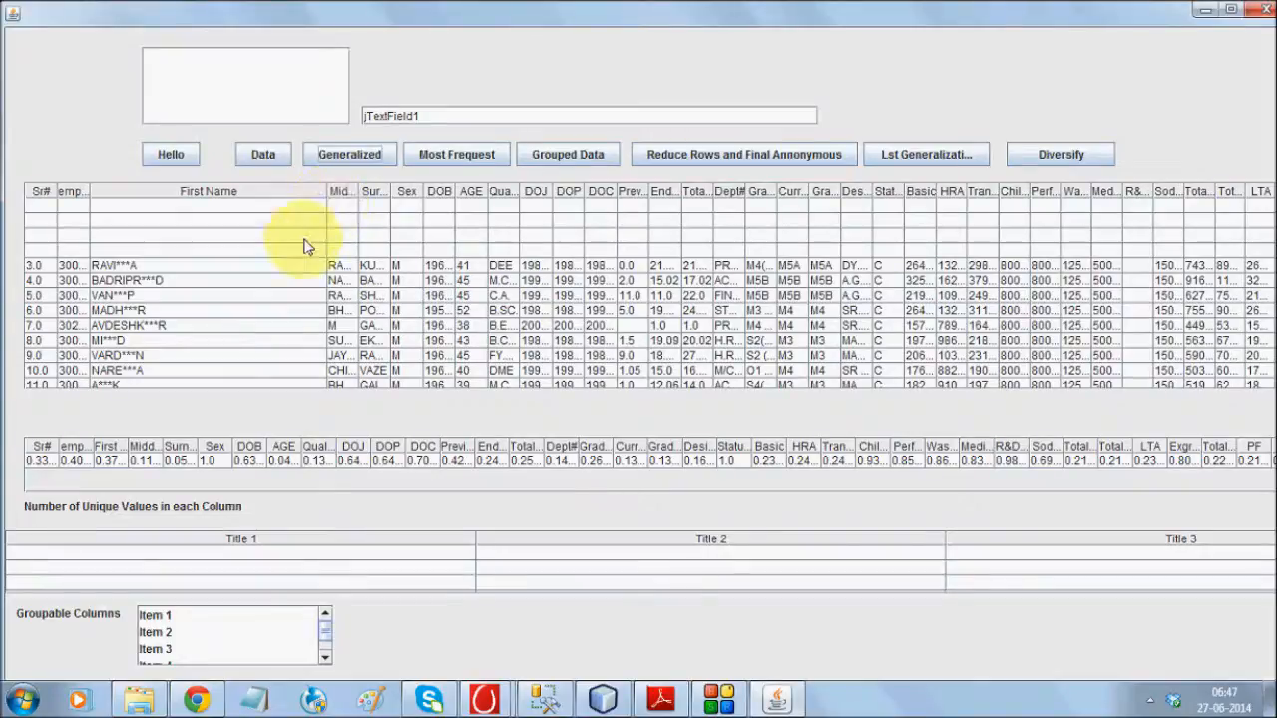
click(125, 279)
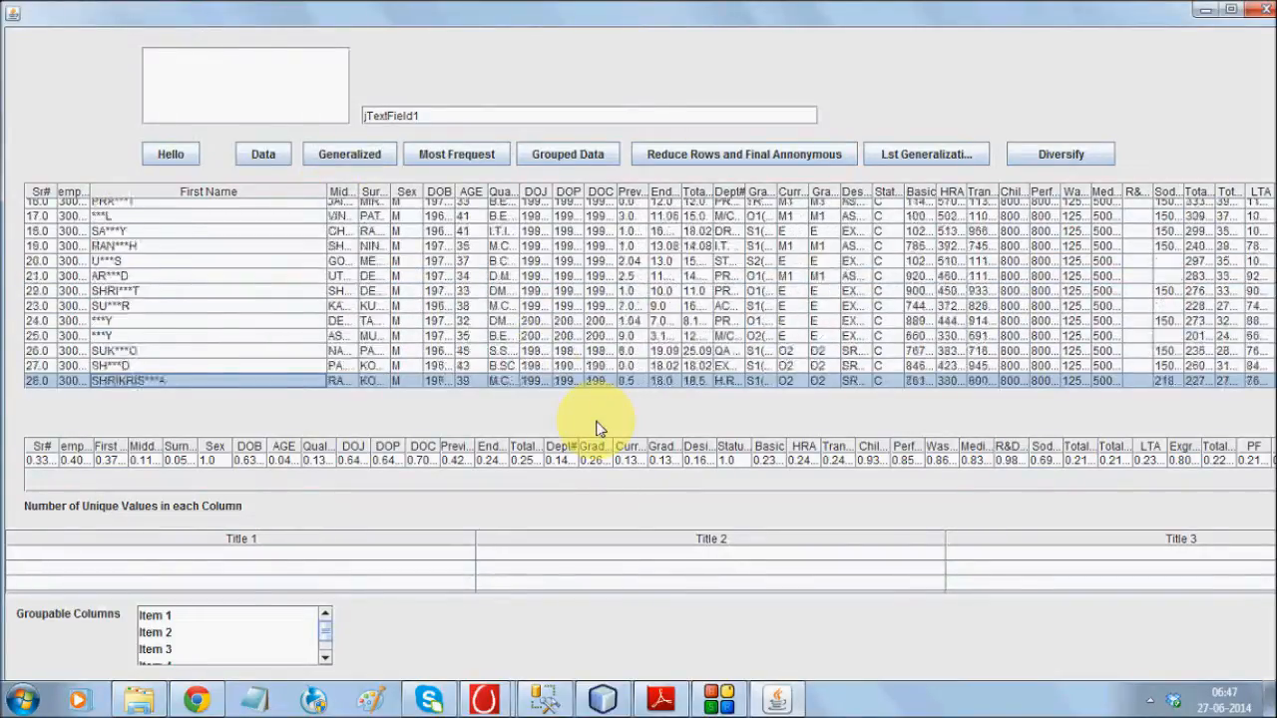
- Scroll the employee table down to the last rows around record 89
scroll(down, 3)
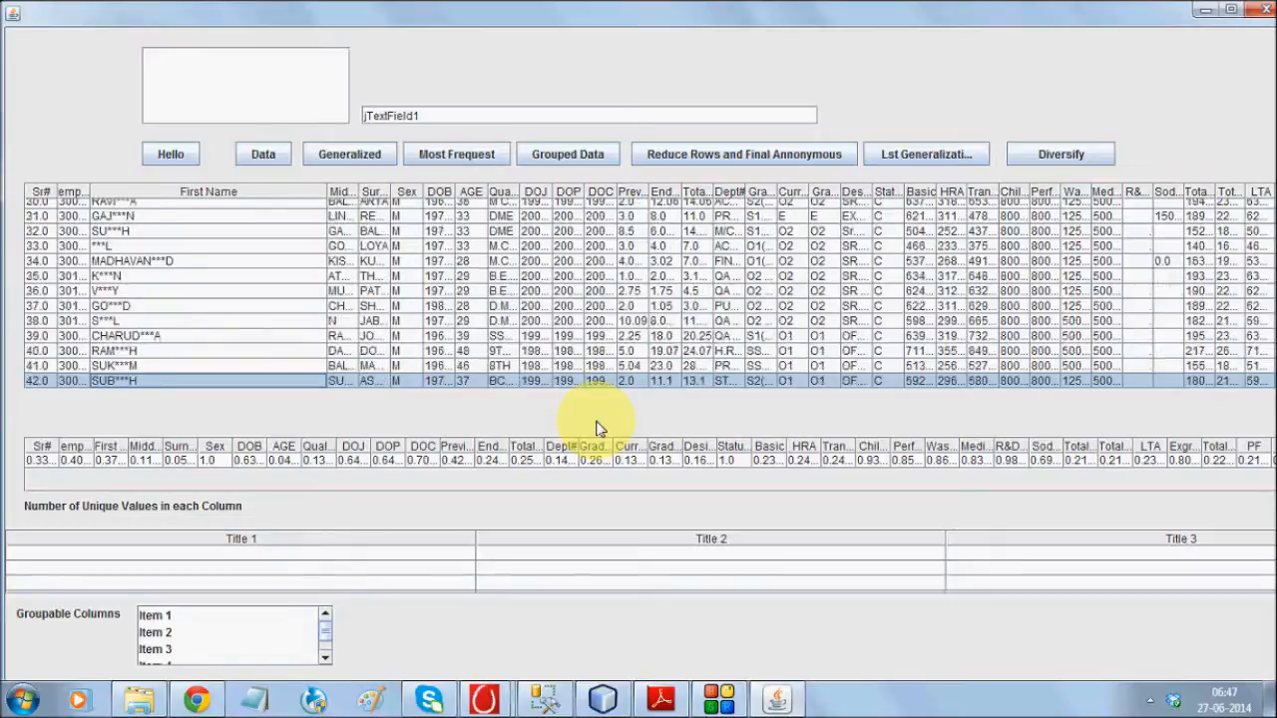
scroll(down, 3)
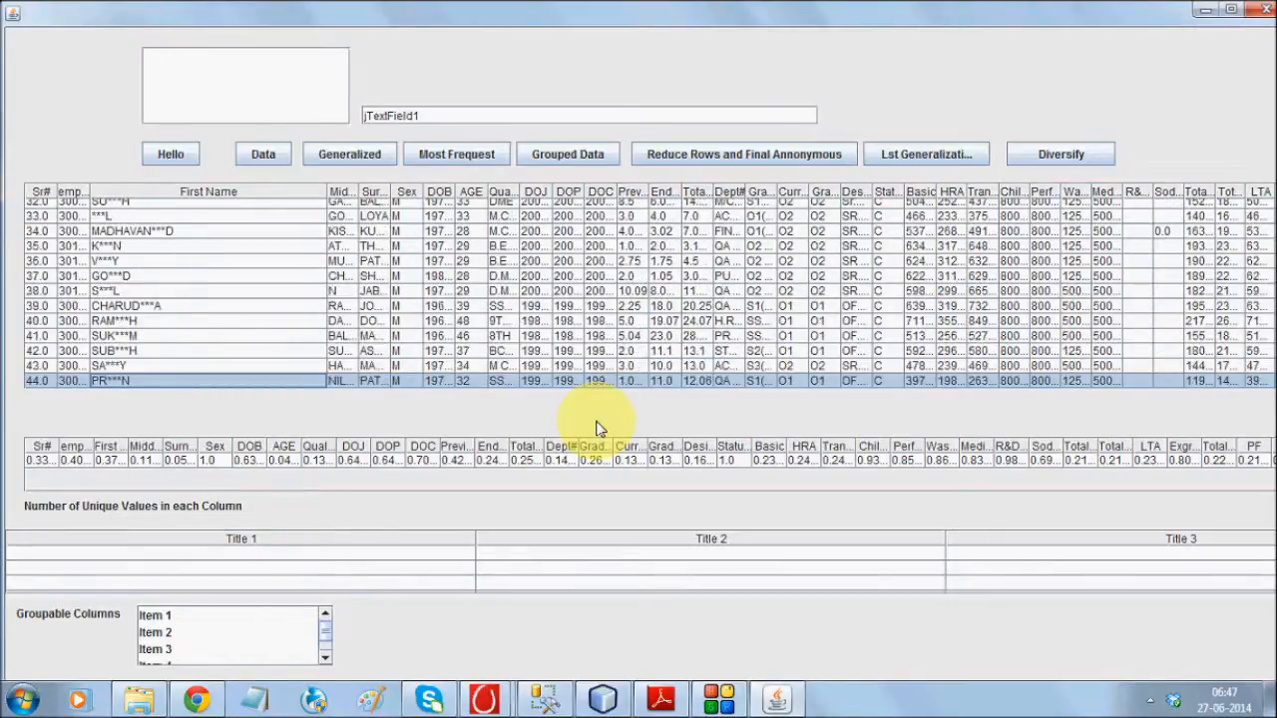
scroll(down, 3)
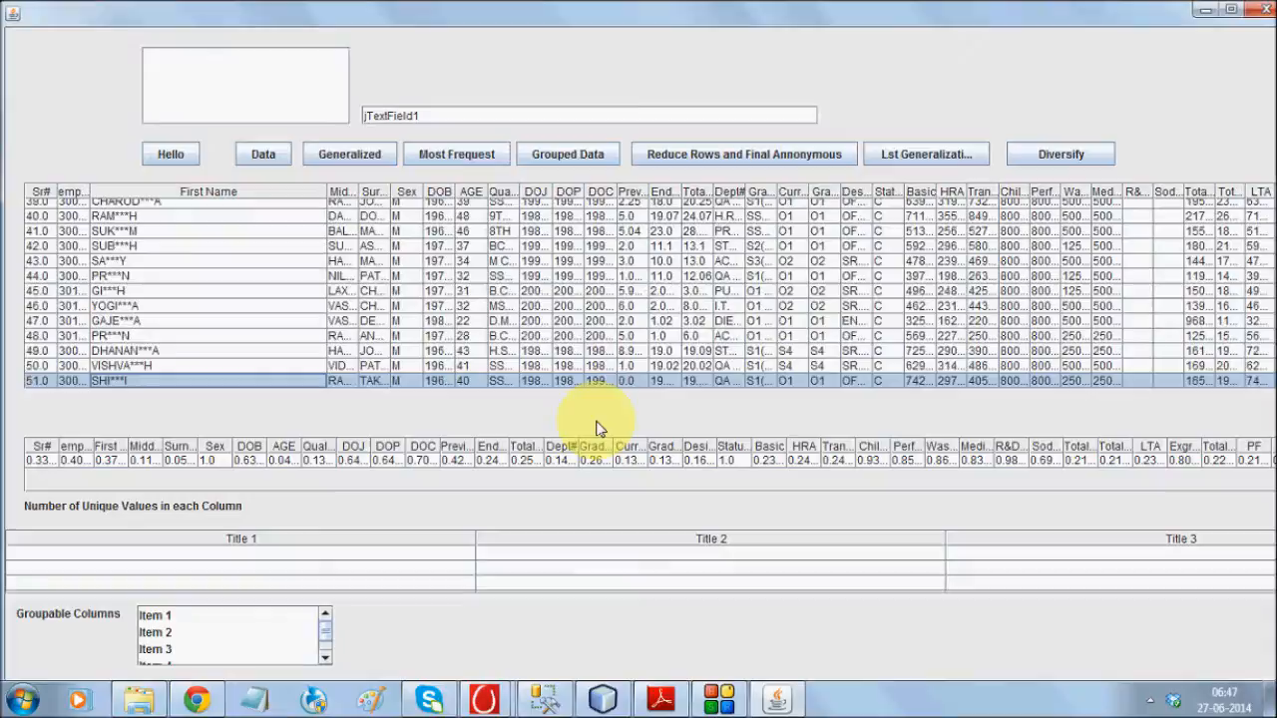
scroll(down, 3)
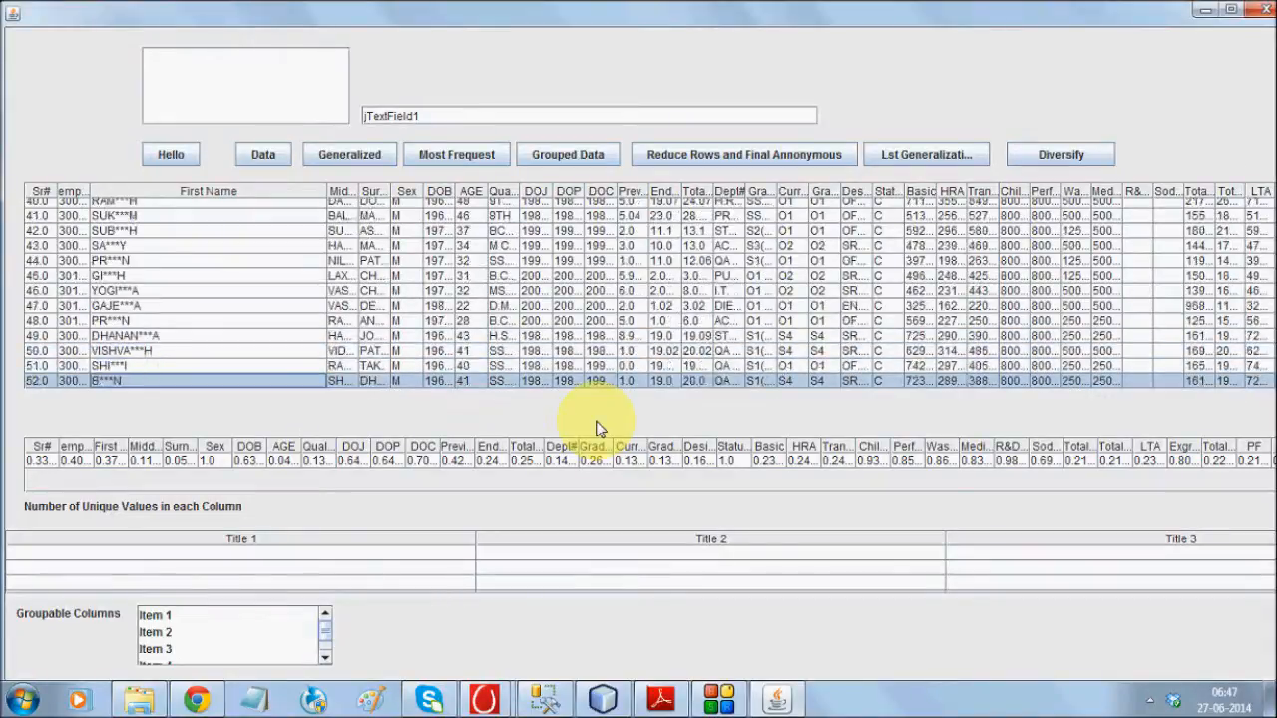
scroll(down, 3)
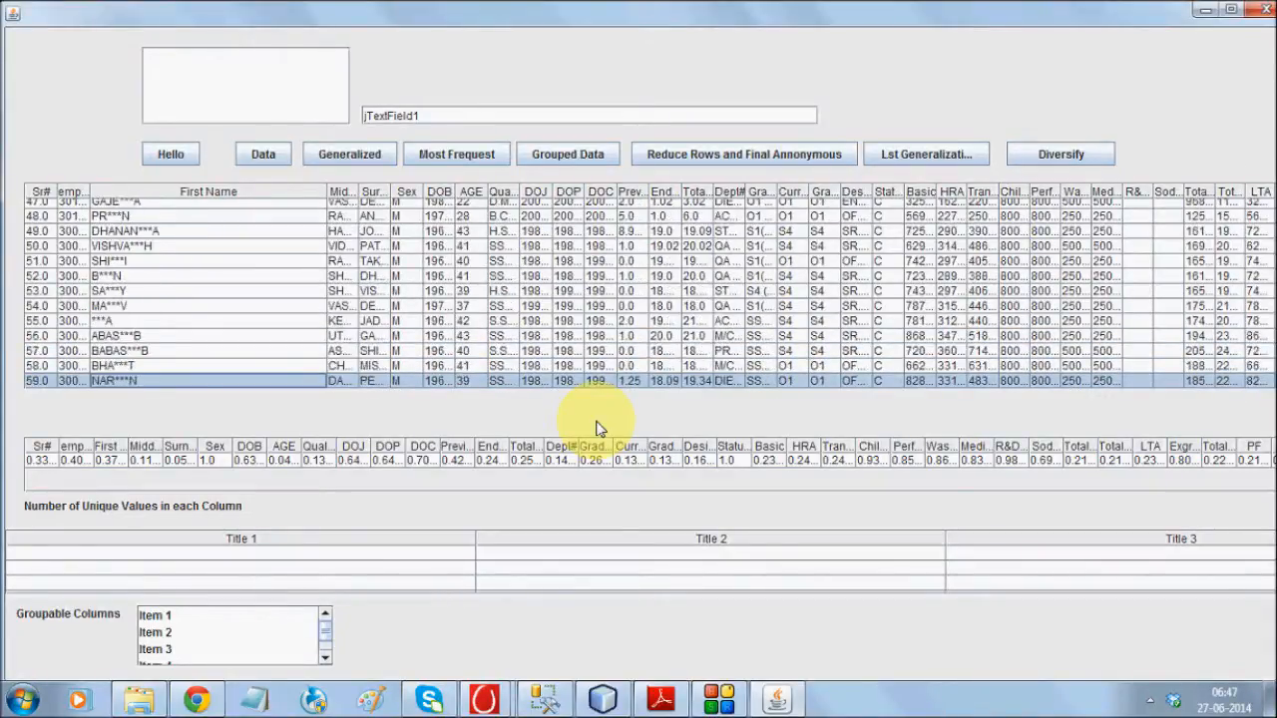
scroll(down, 3)
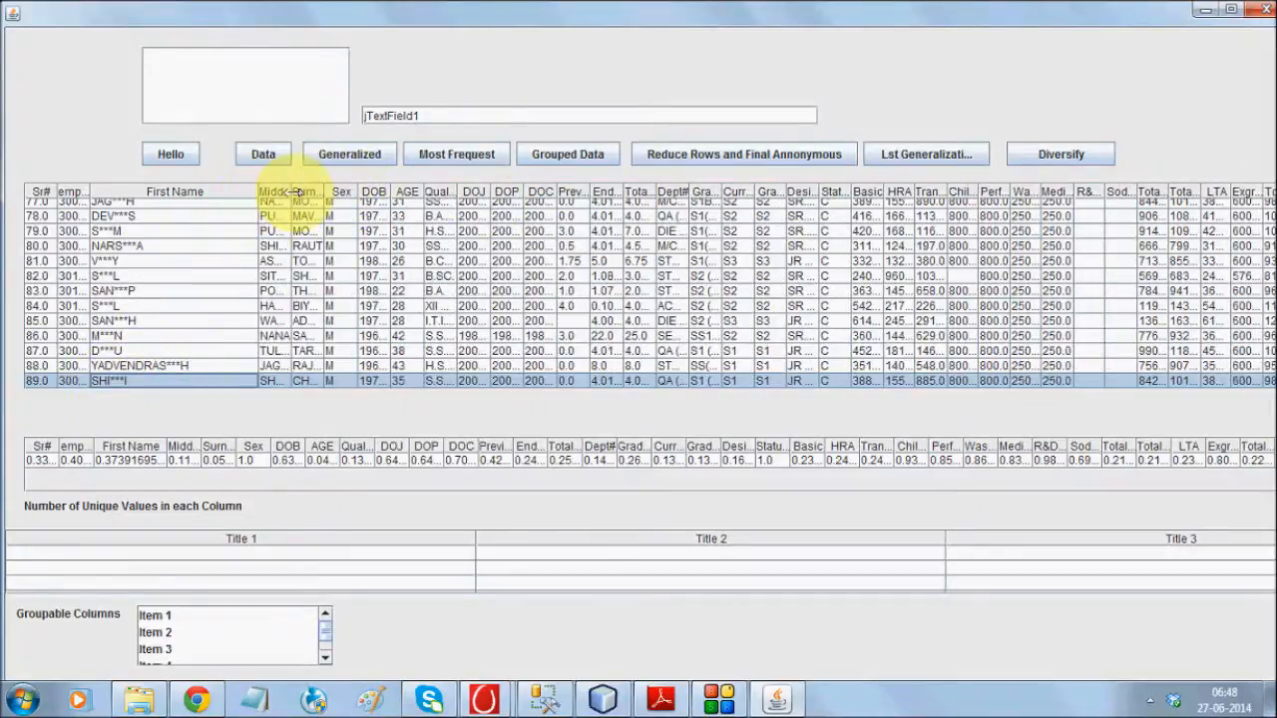
- Widen the Middle Name column and start generalizing middle names, acknowledging the warning and count
click(349, 153)
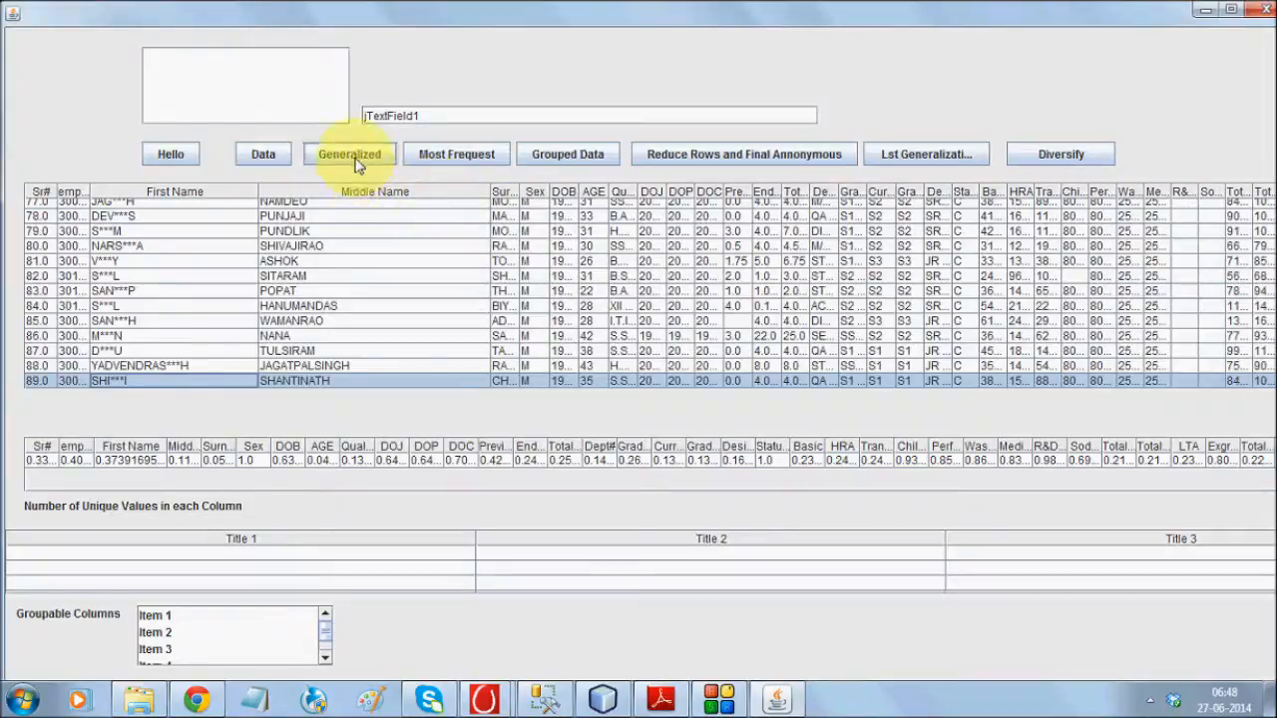
click(349, 154)
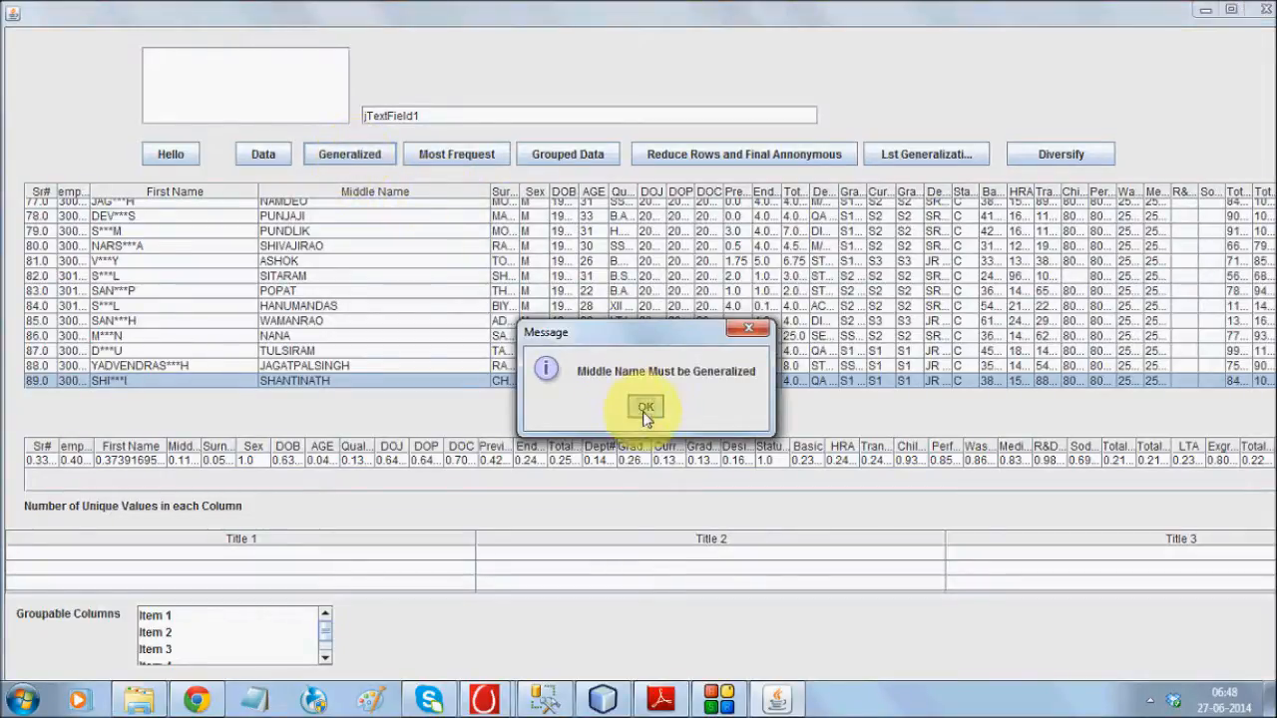
click(645, 407)
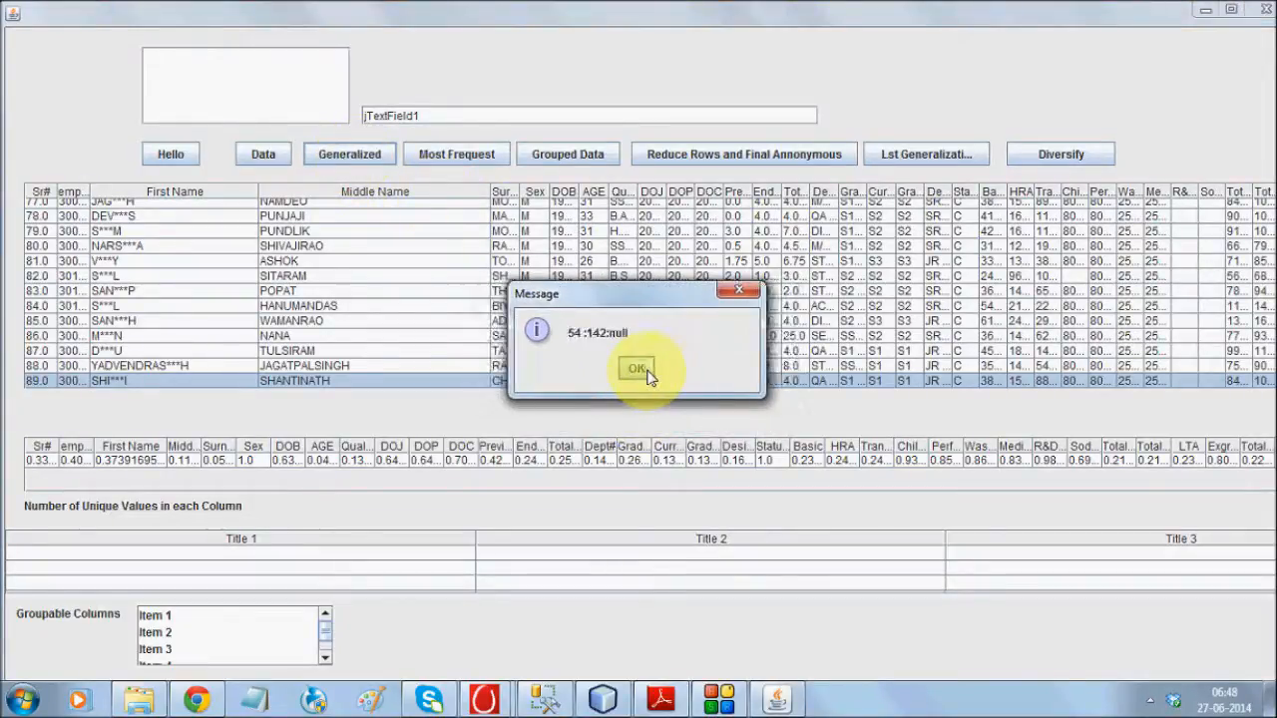
click(639, 367)
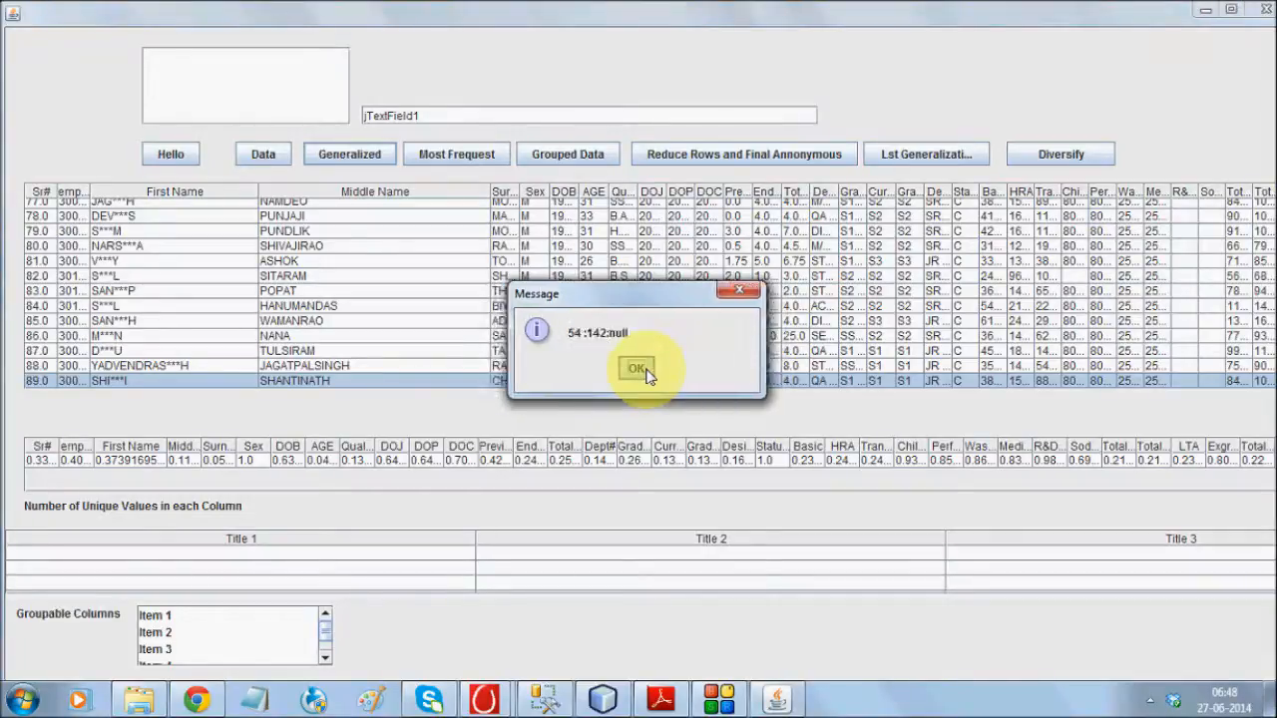
- Acknowledge the record-count messages and the middle-name ratio of about 0.338
click(636, 367)
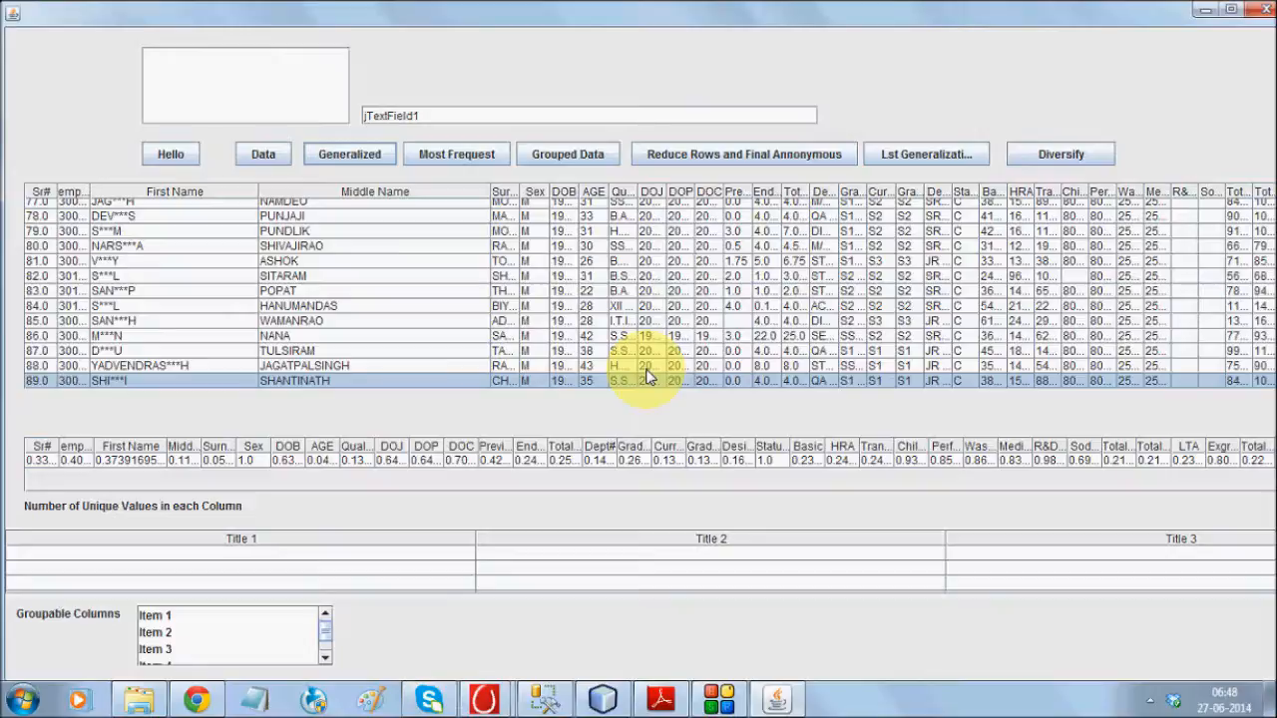
click(648, 367)
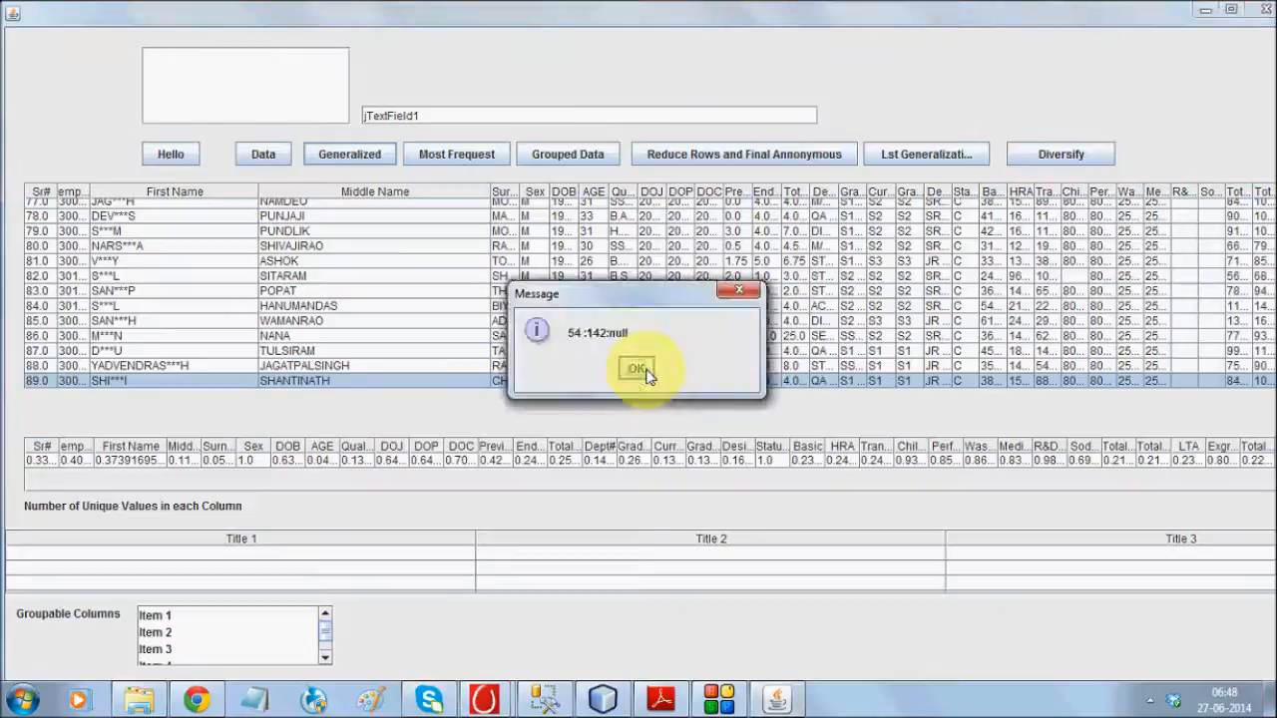
click(638, 367)
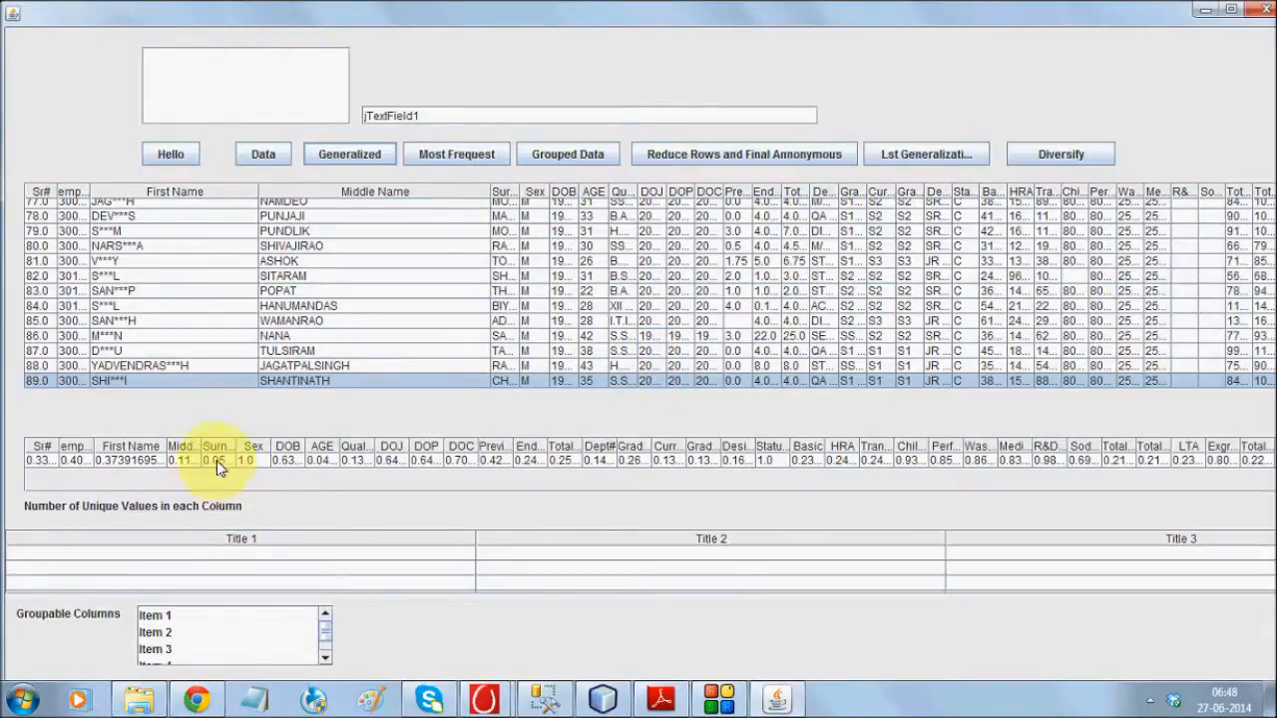
mouse_move(200, 475)
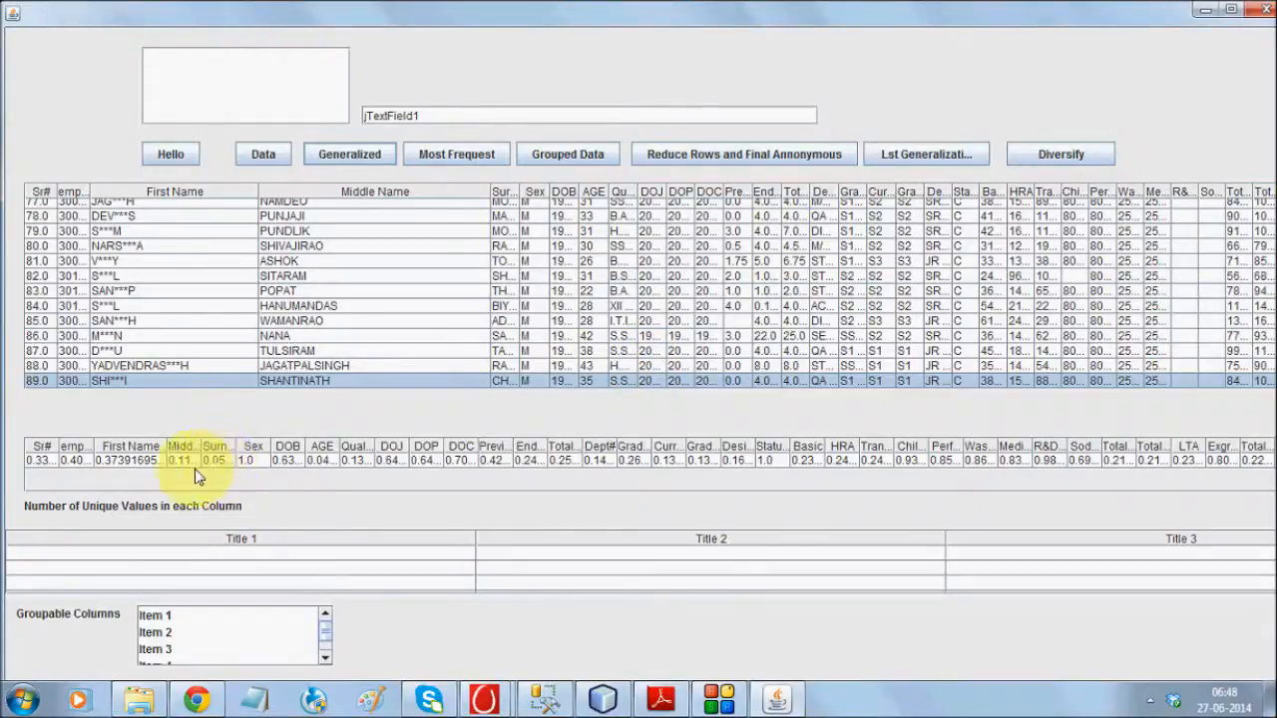
mouse_move(415, 409)
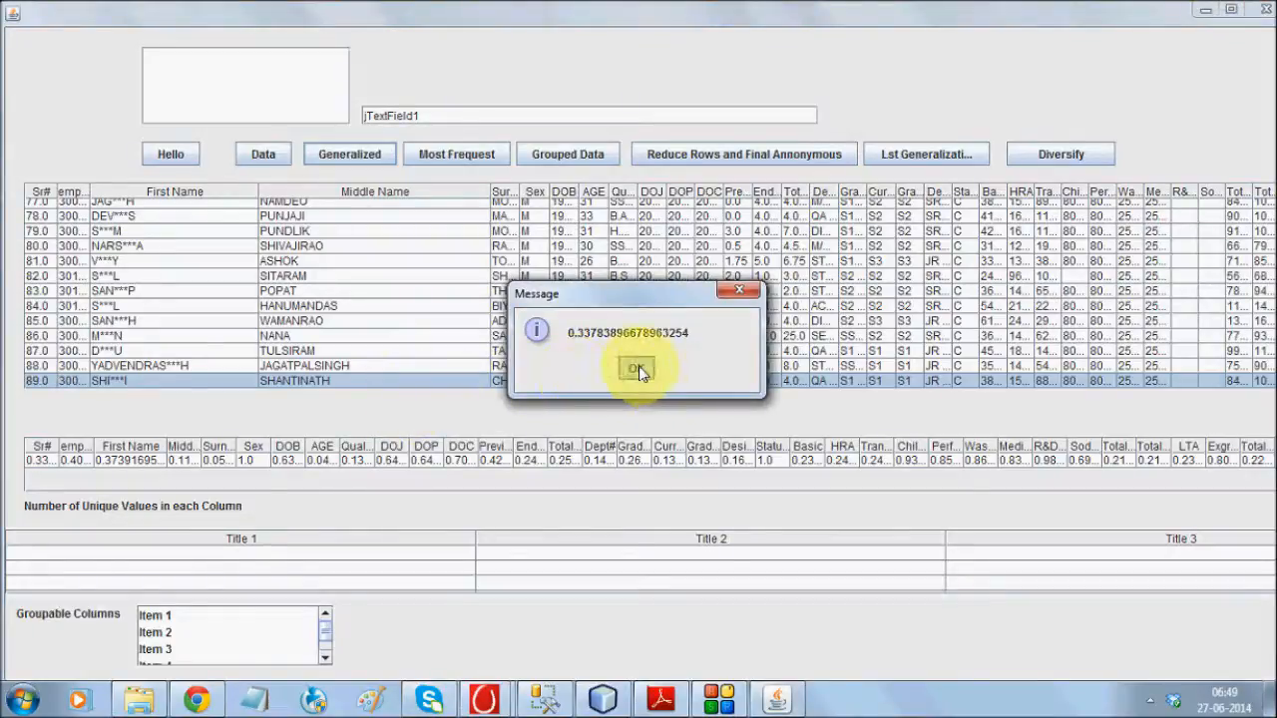
click(634, 369)
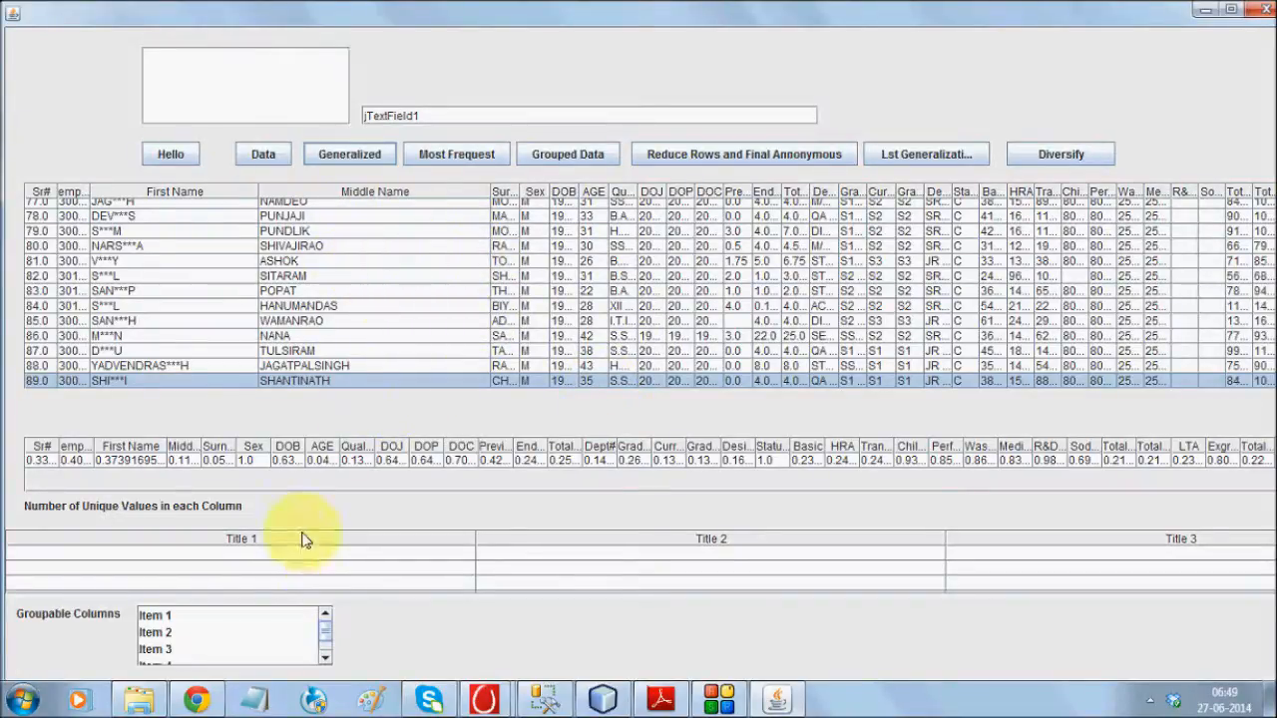
mouse_move(351, 271)
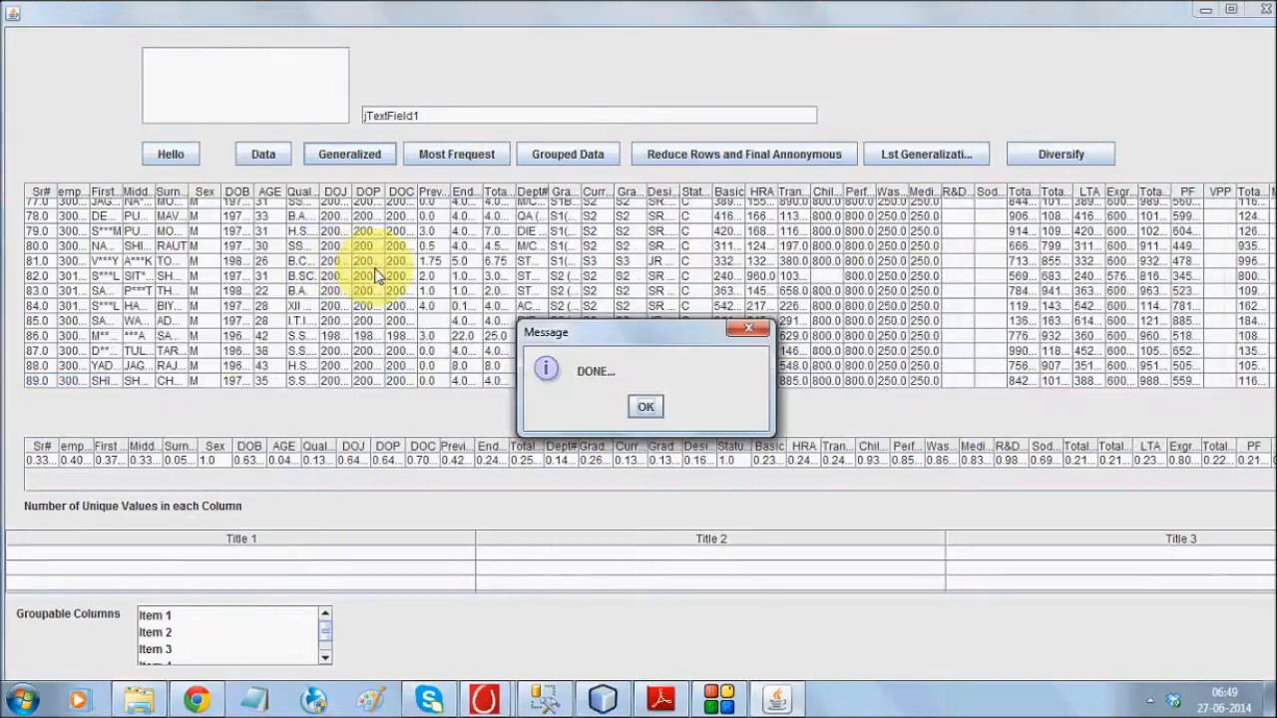
- Dismiss the DONE message once middle-name masking finishes
click(644, 407)
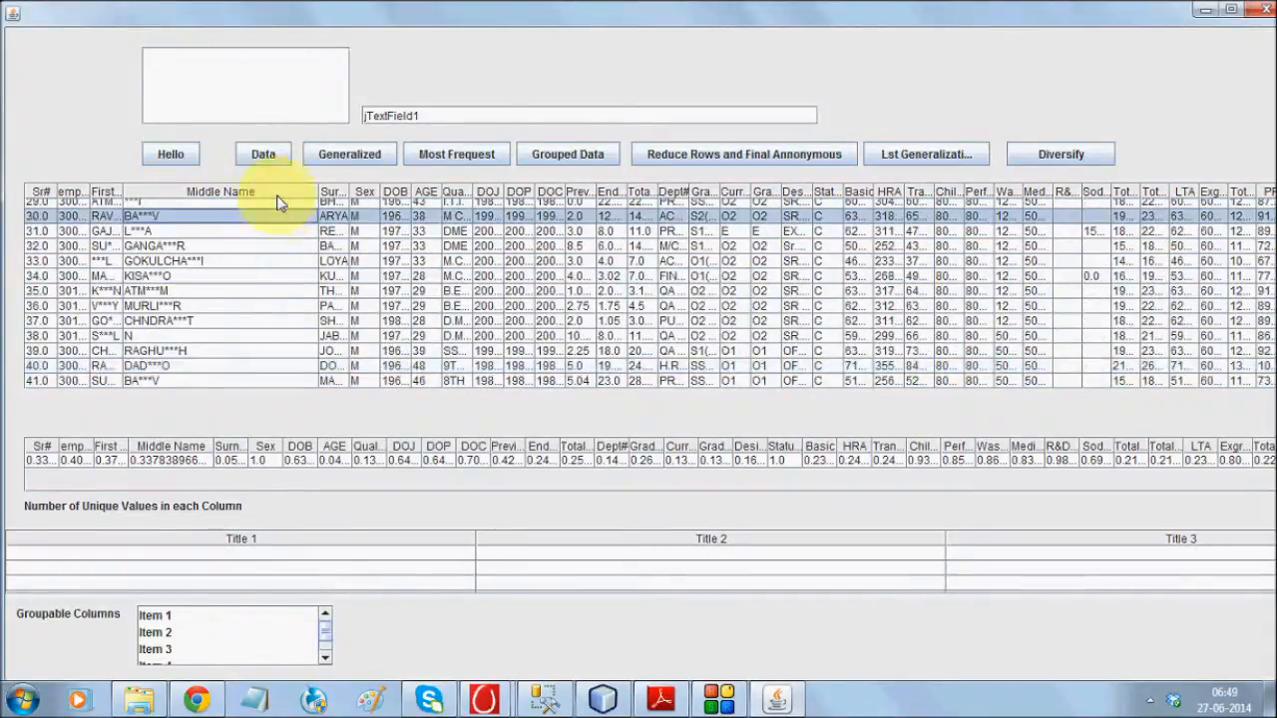
- Start surname generalization and acknowledge the 'Surname/Lastname Must be Generalized' and follow-up messages
click(347, 154)
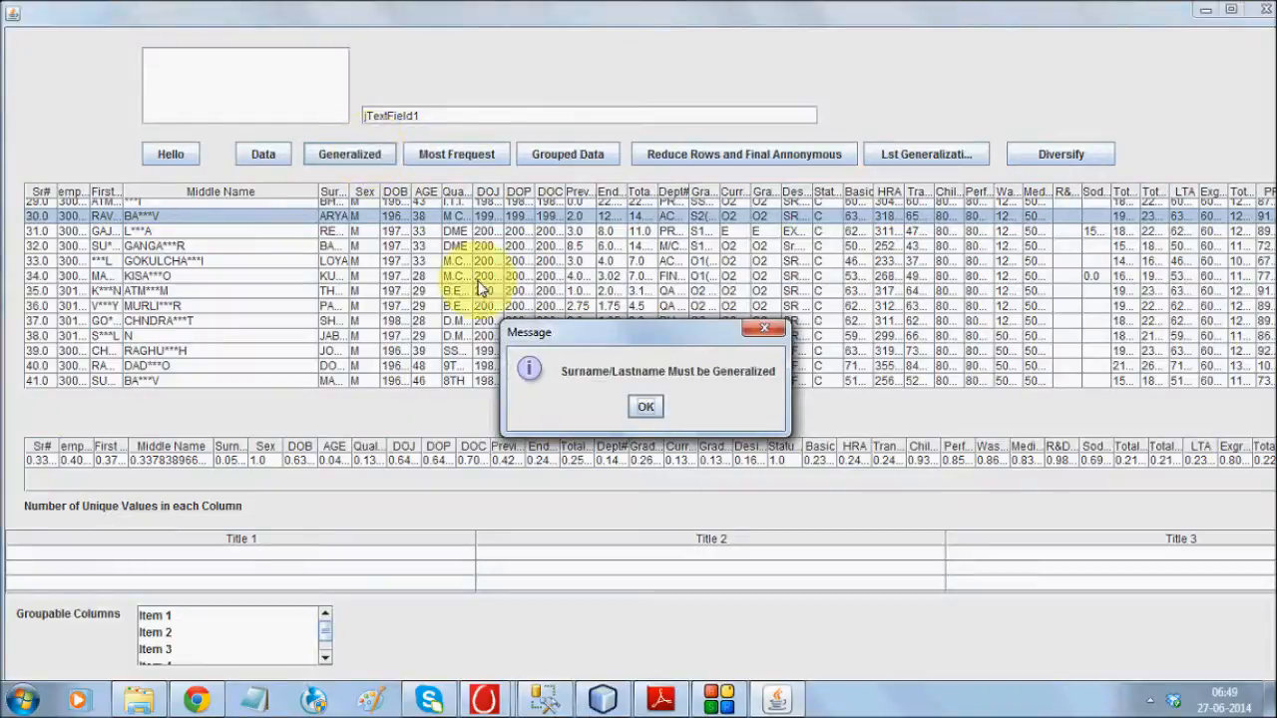
click(647, 407)
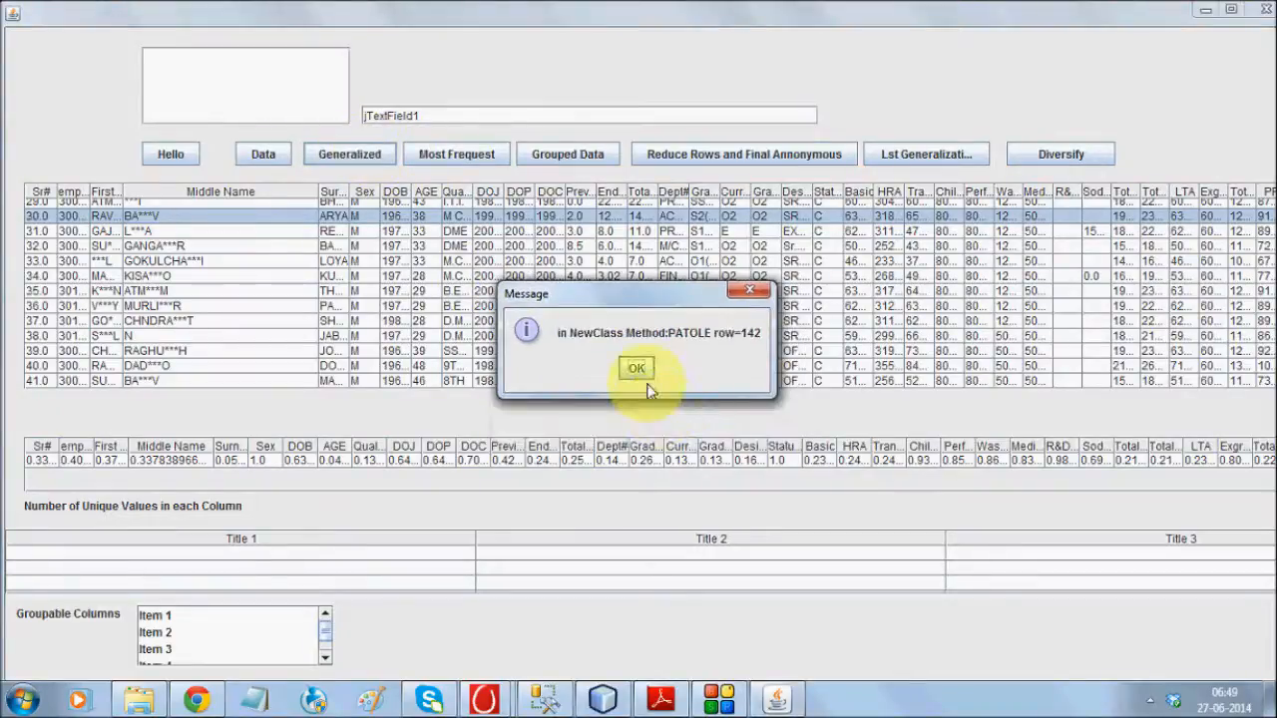
click(636, 367)
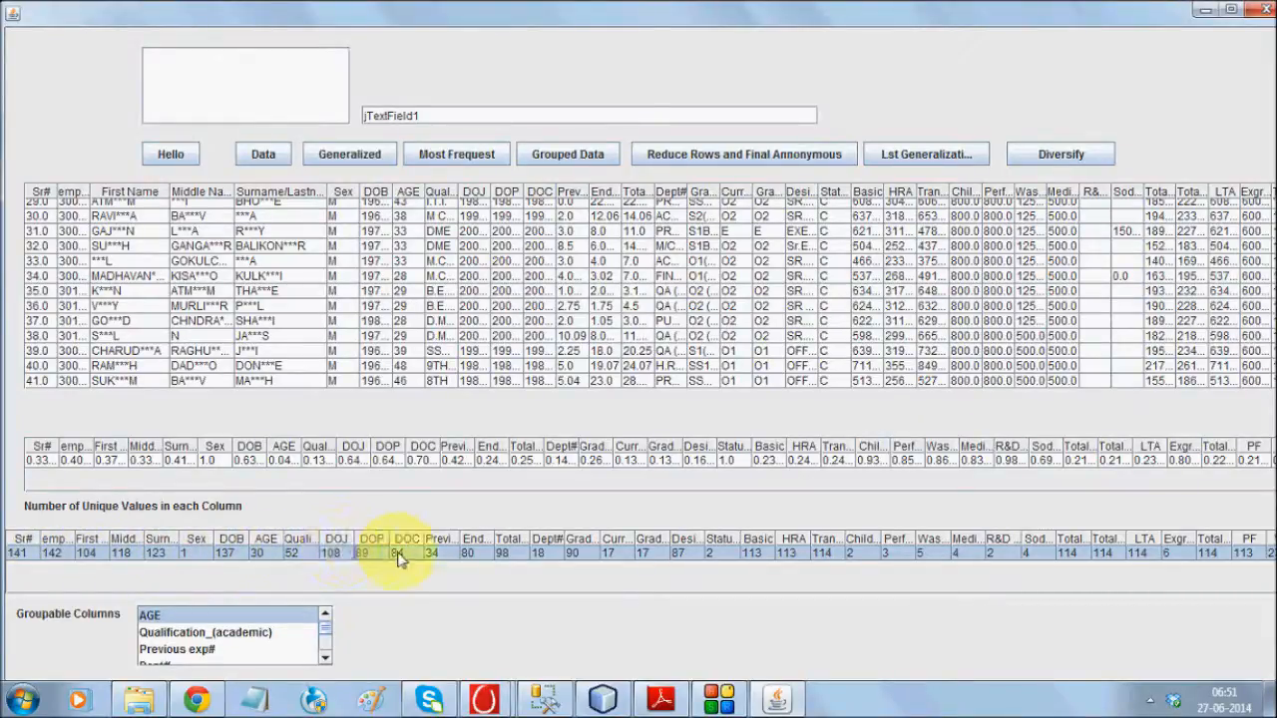
mouse_move(479, 556)
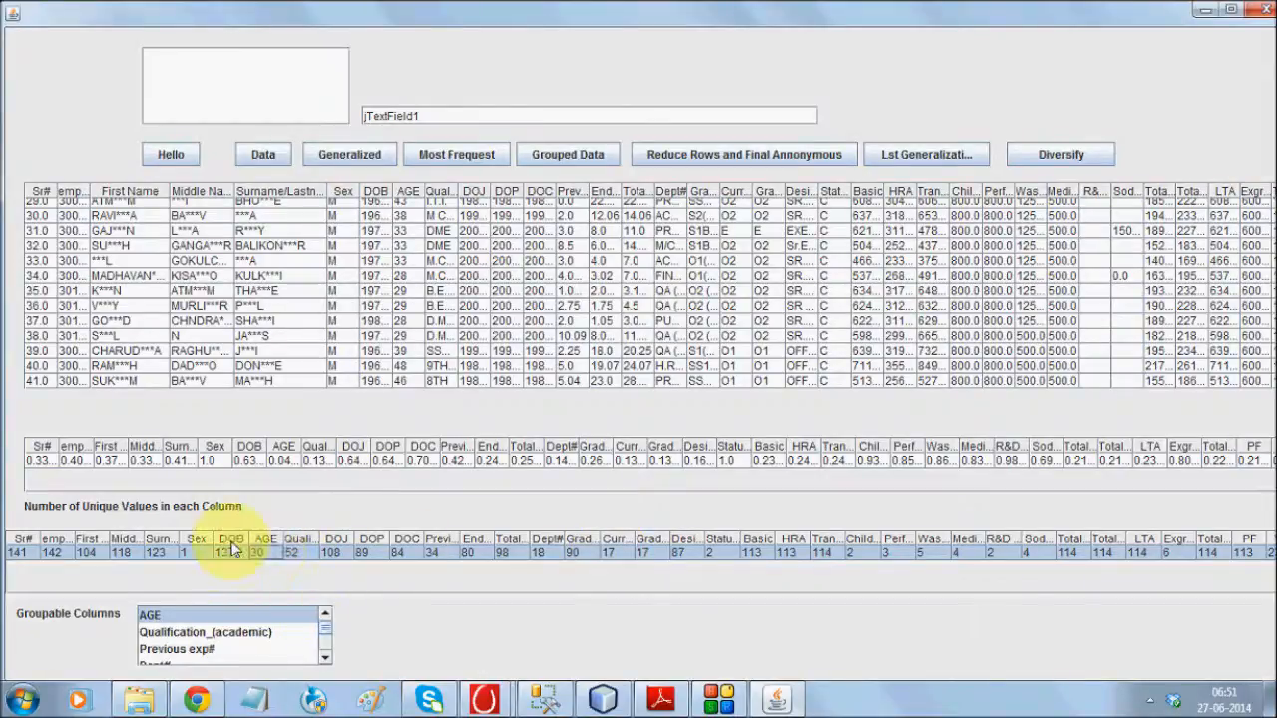
mouse_move(257, 566)
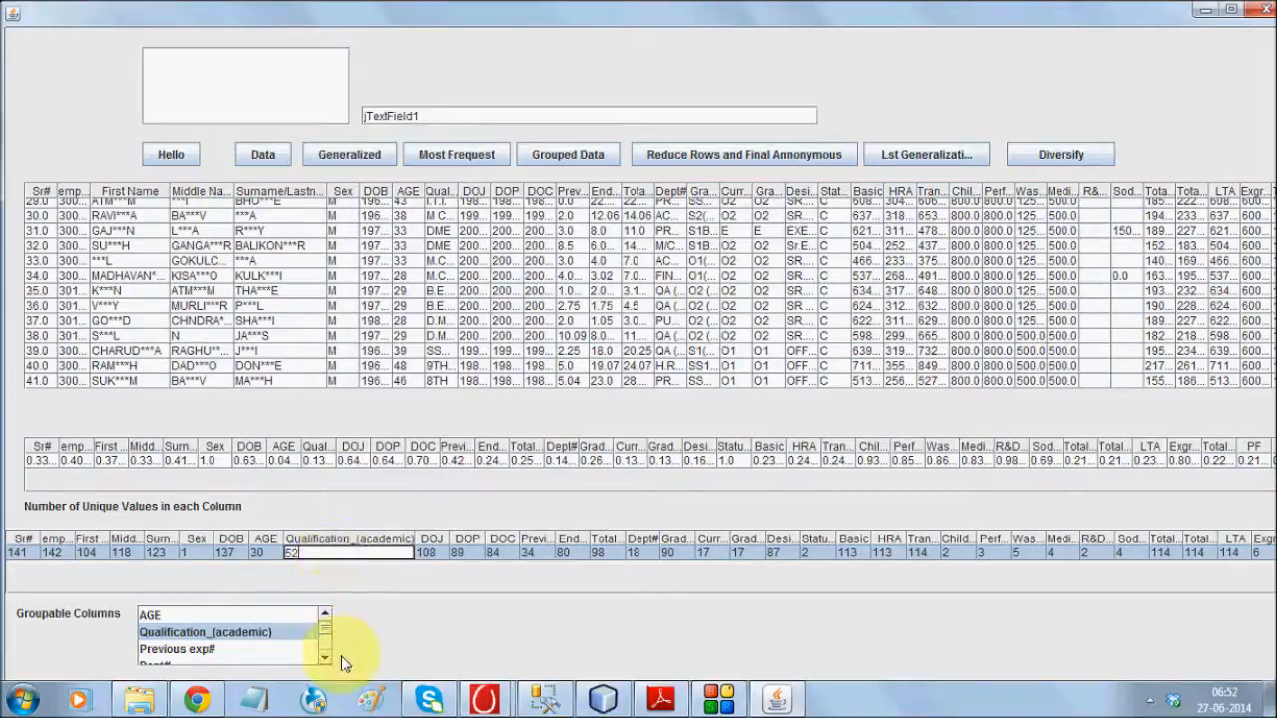
- Select Qualification_(academic) and Dept# in the Groupable Columns list
click(325, 658)
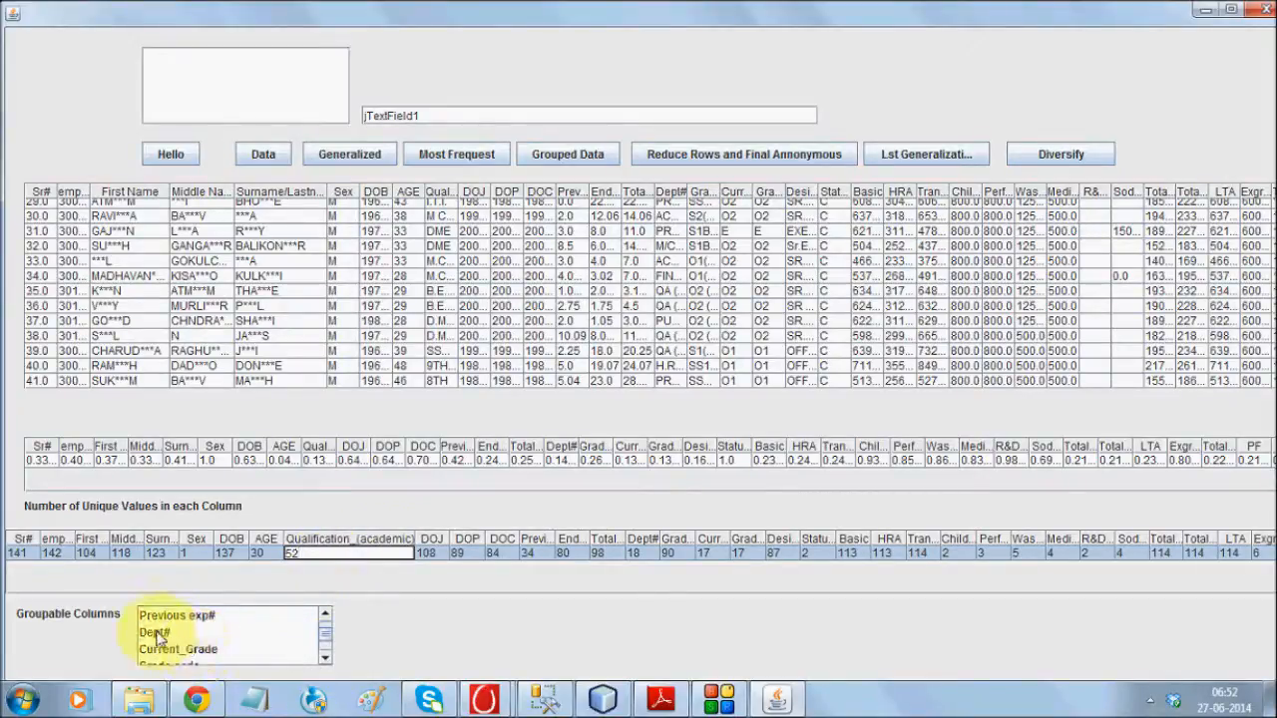
click(155, 632)
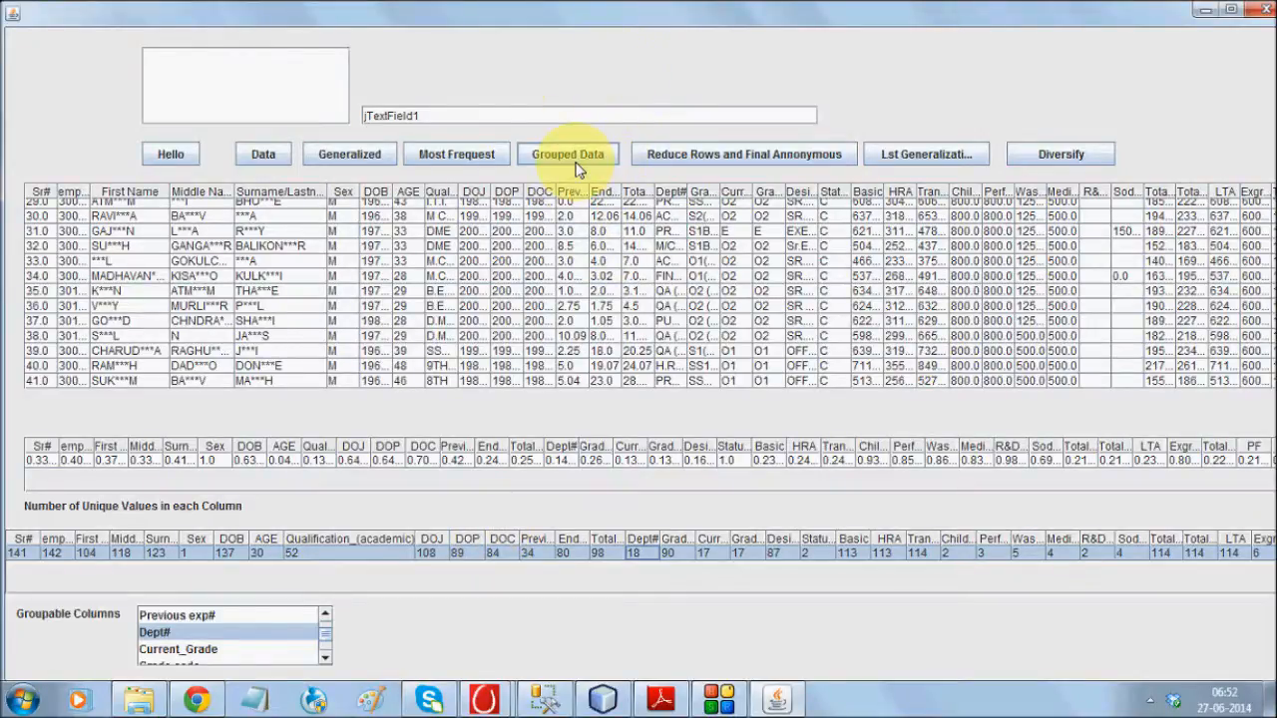
- Generate the Grouped Data and close the SQL query message ordering columns by AGE
click(567, 154)
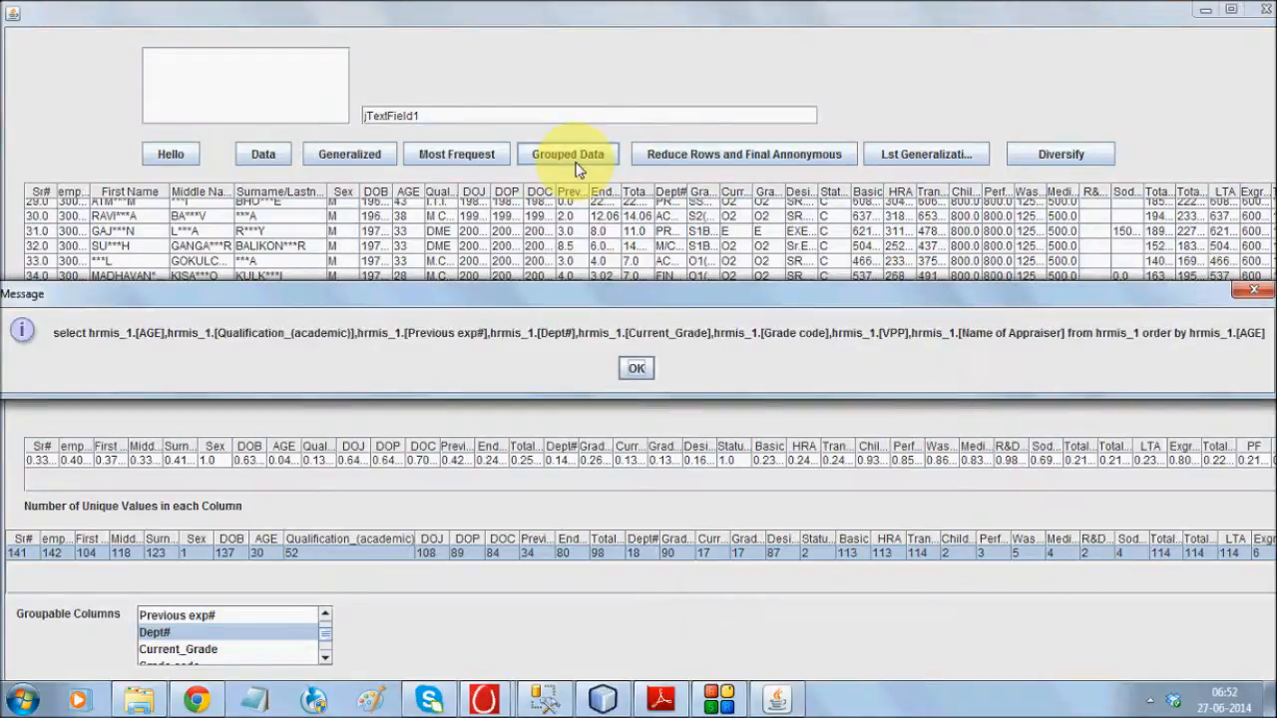
mouse_move(144, 343)
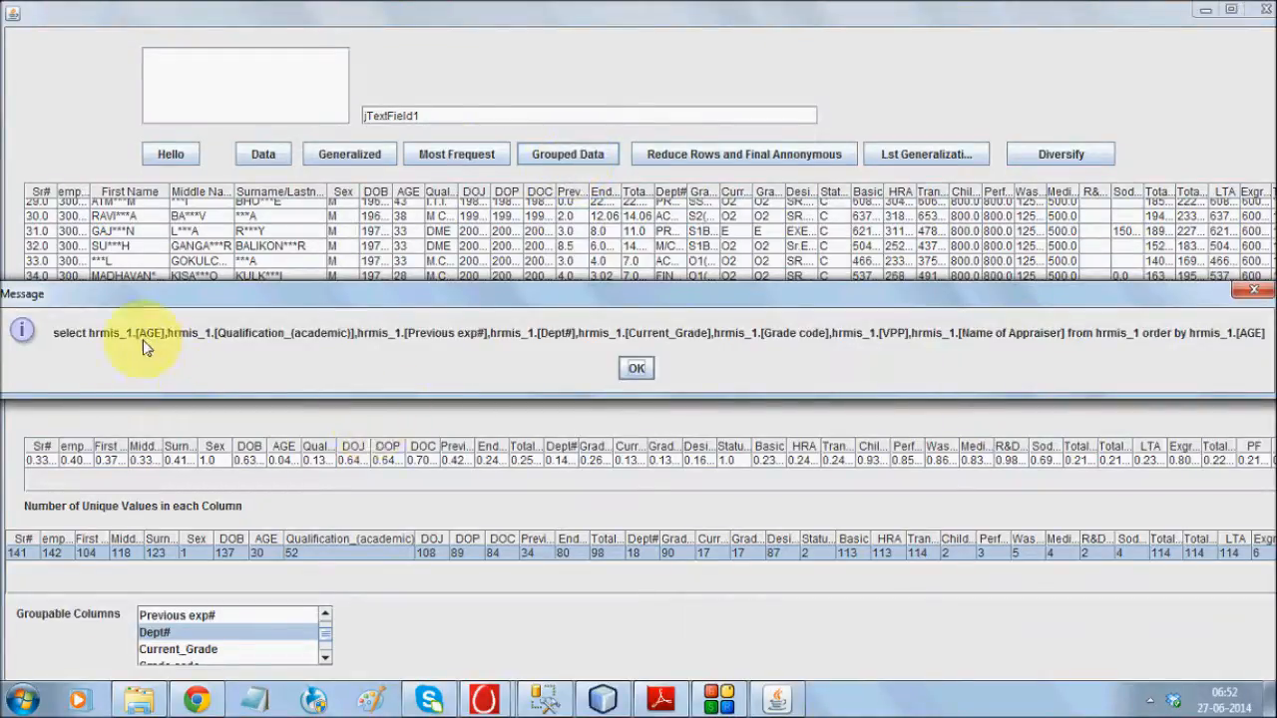
mouse_move(415, 339)
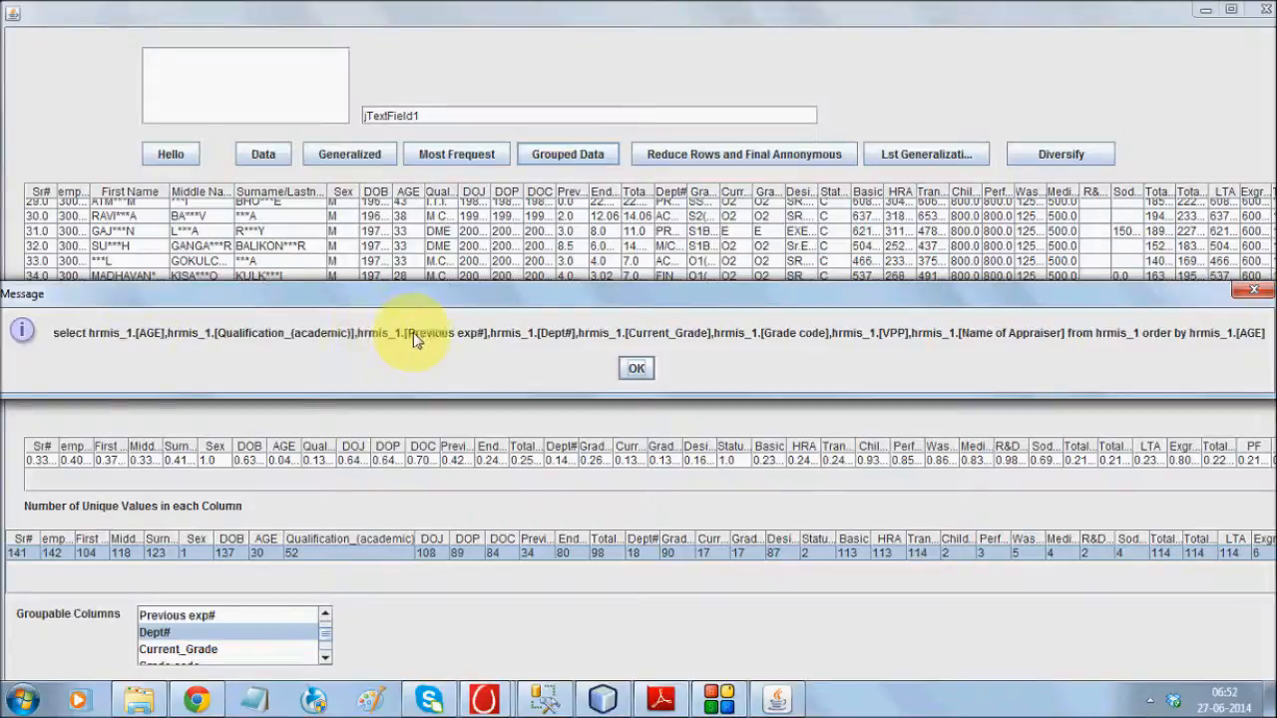
mouse_move(1195, 350)
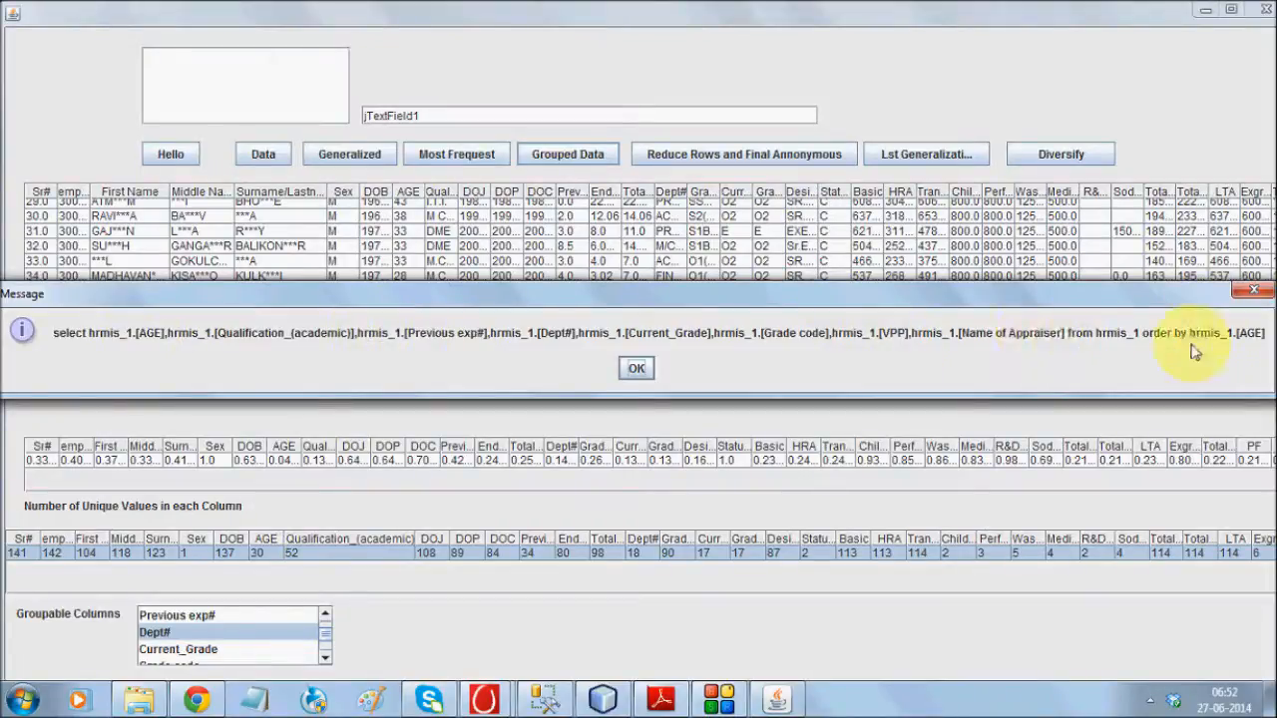
mouse_move(1097, 343)
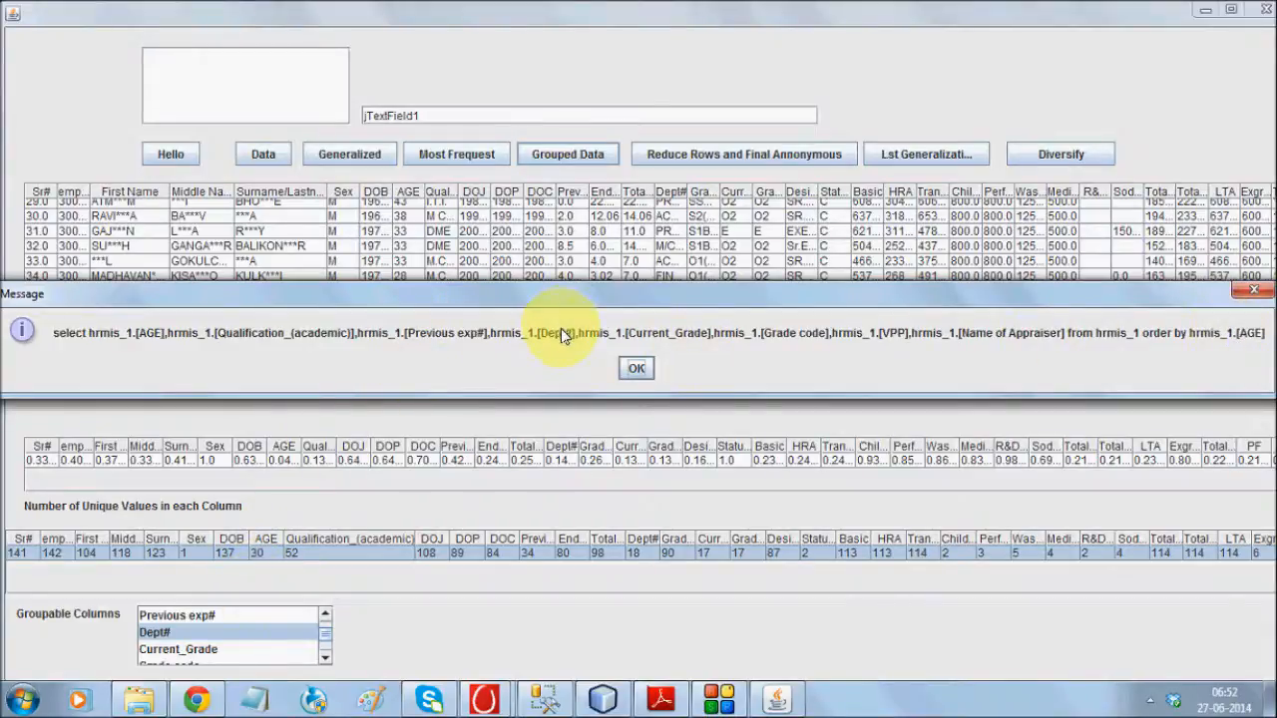
mouse_move(590, 417)
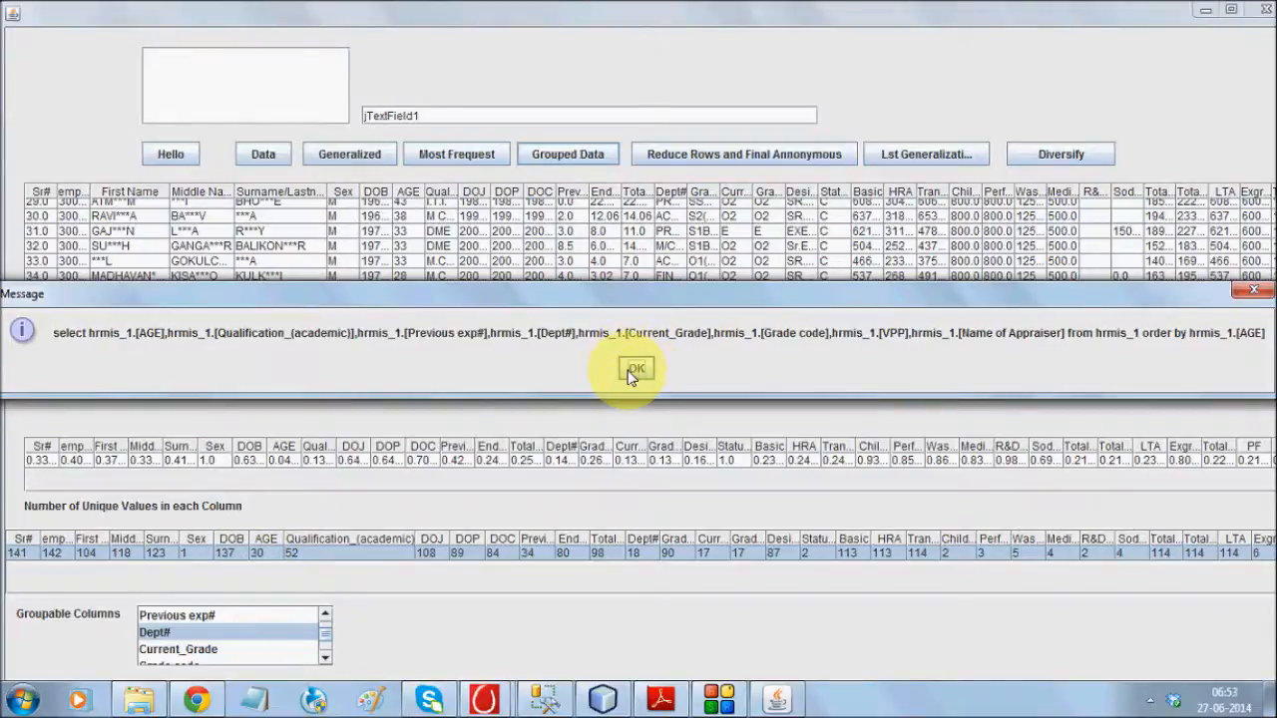
click(635, 367)
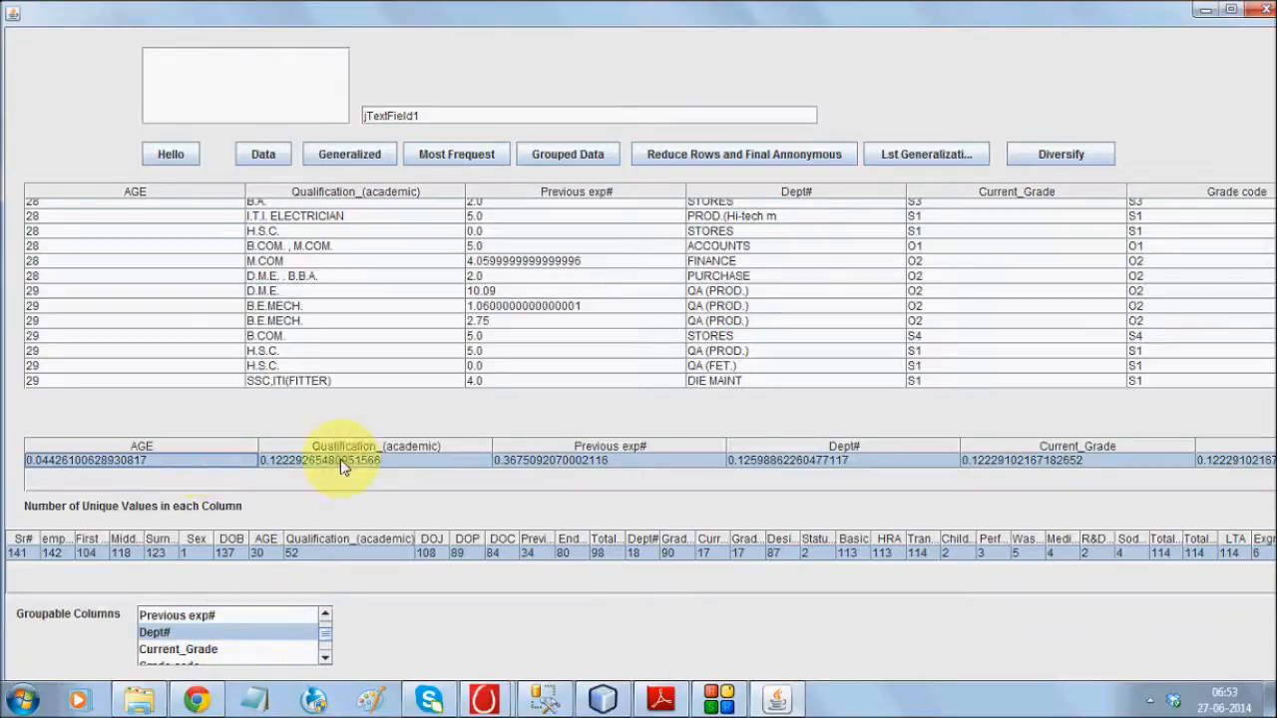
mouse_move(555, 474)
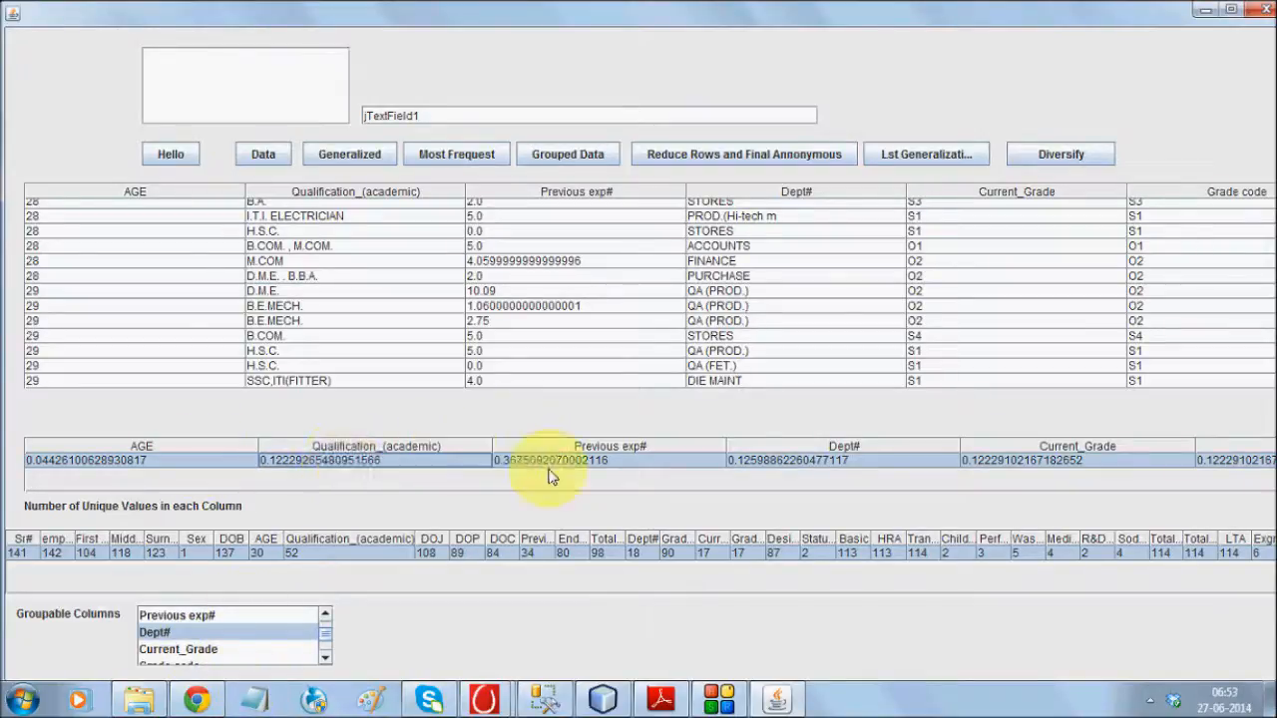
mouse_move(778, 468)
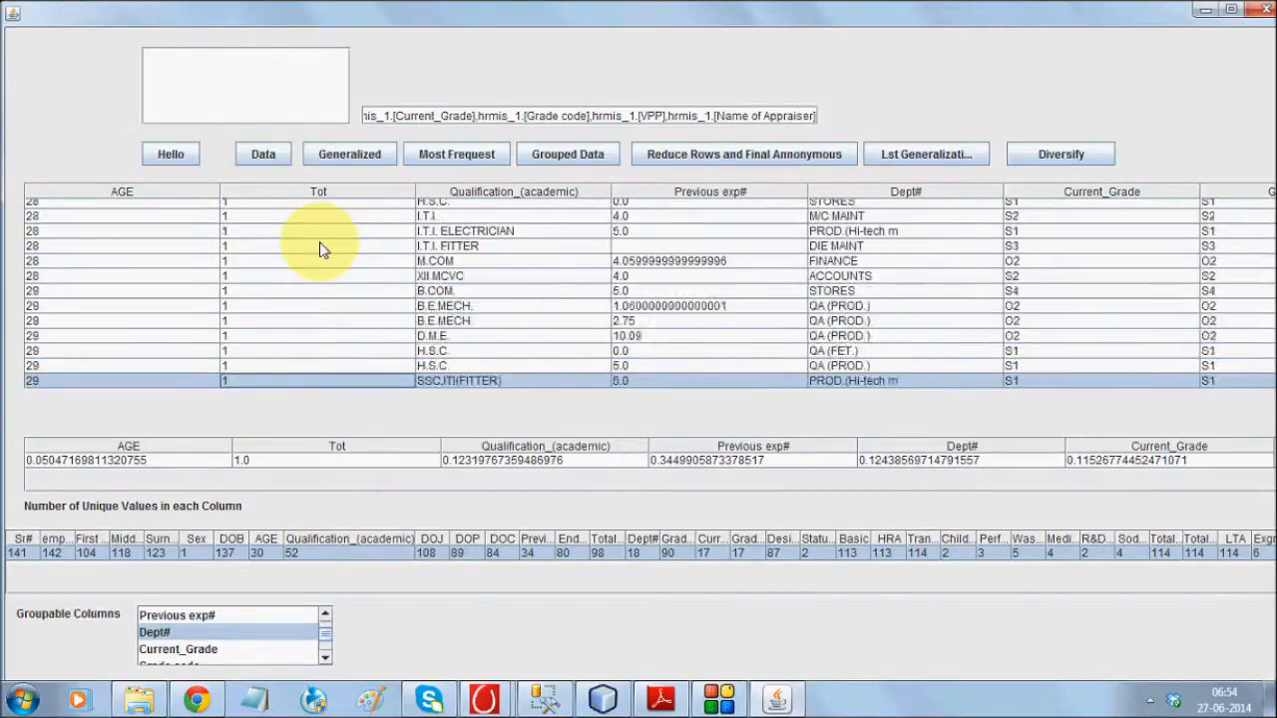
scroll(down, 3)
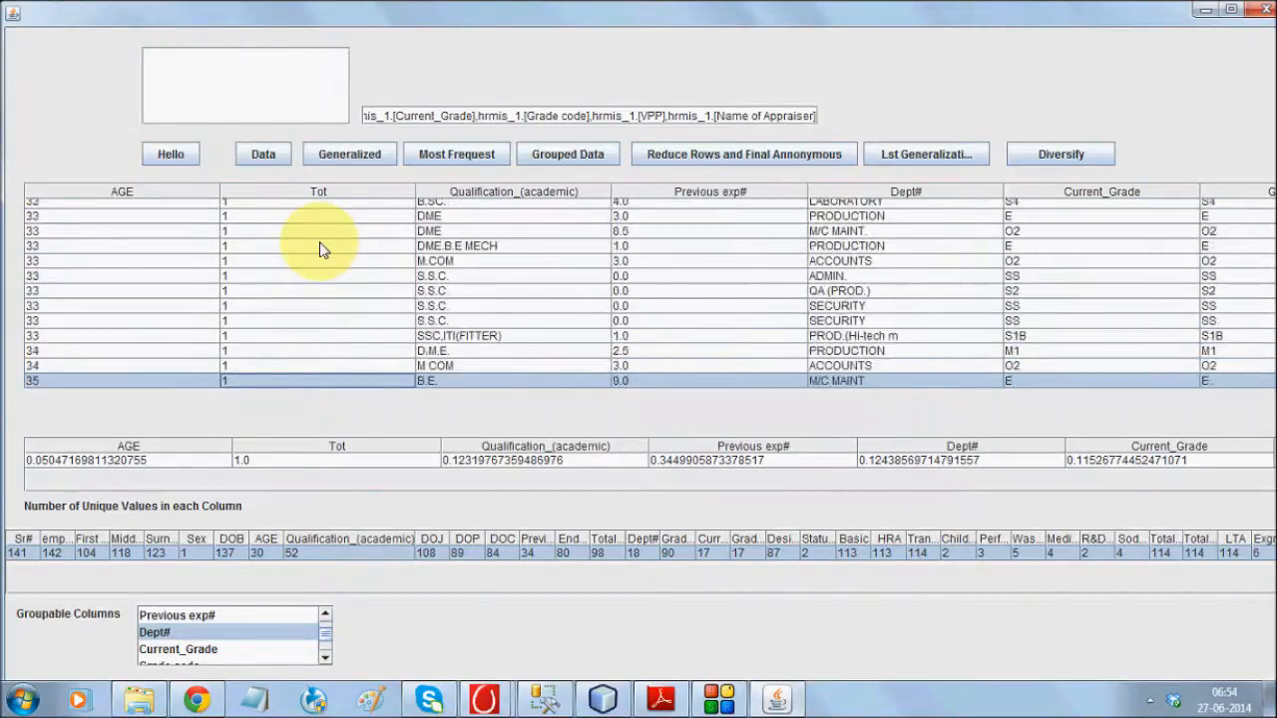
scroll(down, 3)
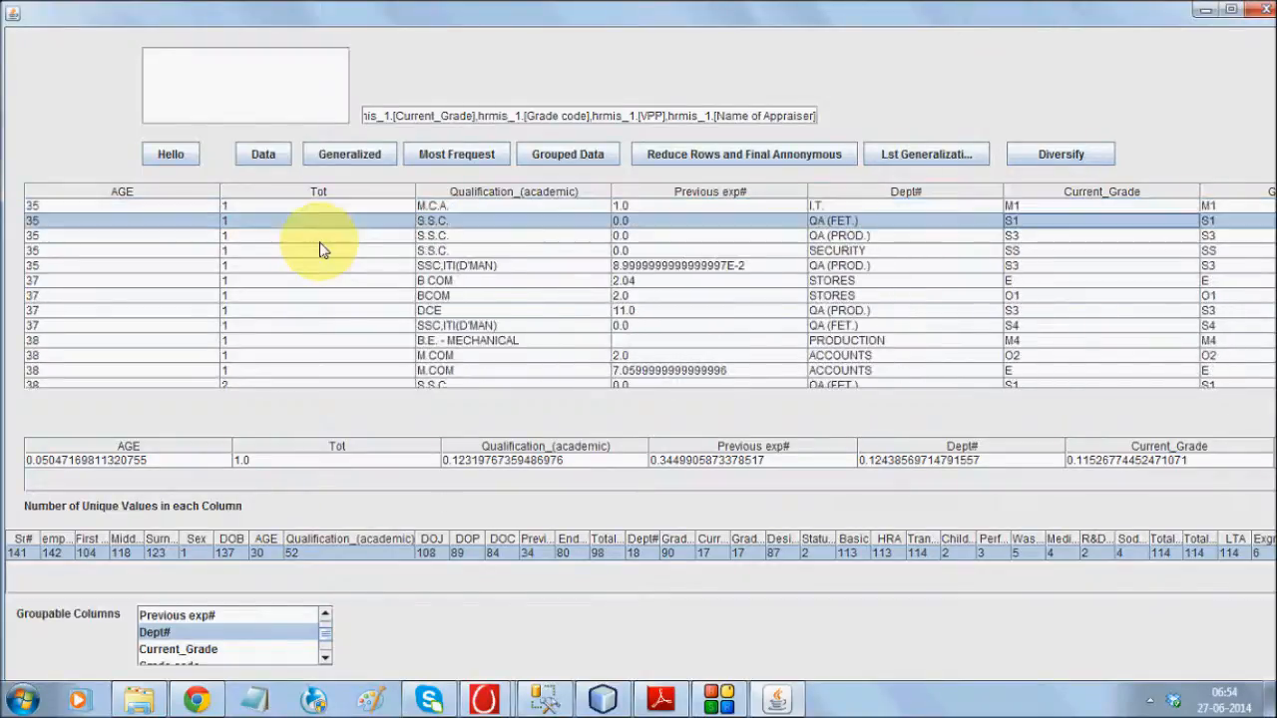
scroll(down, 3)
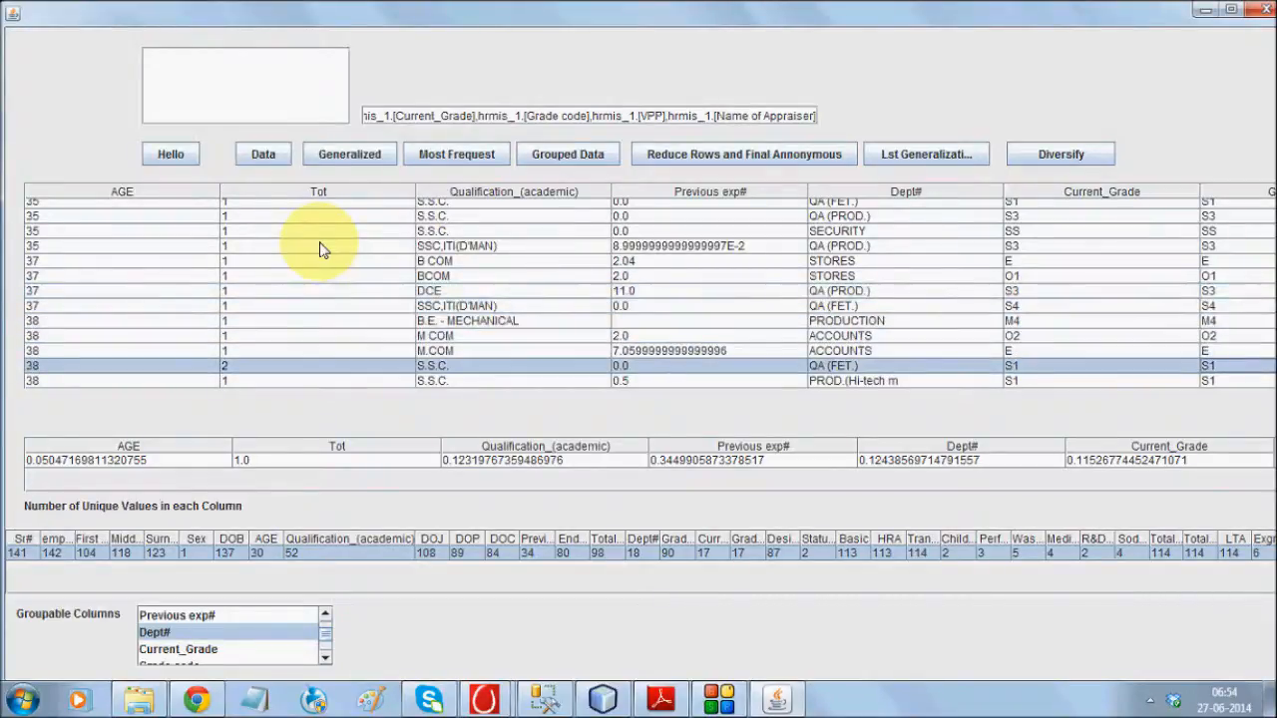
scroll(up, 3)
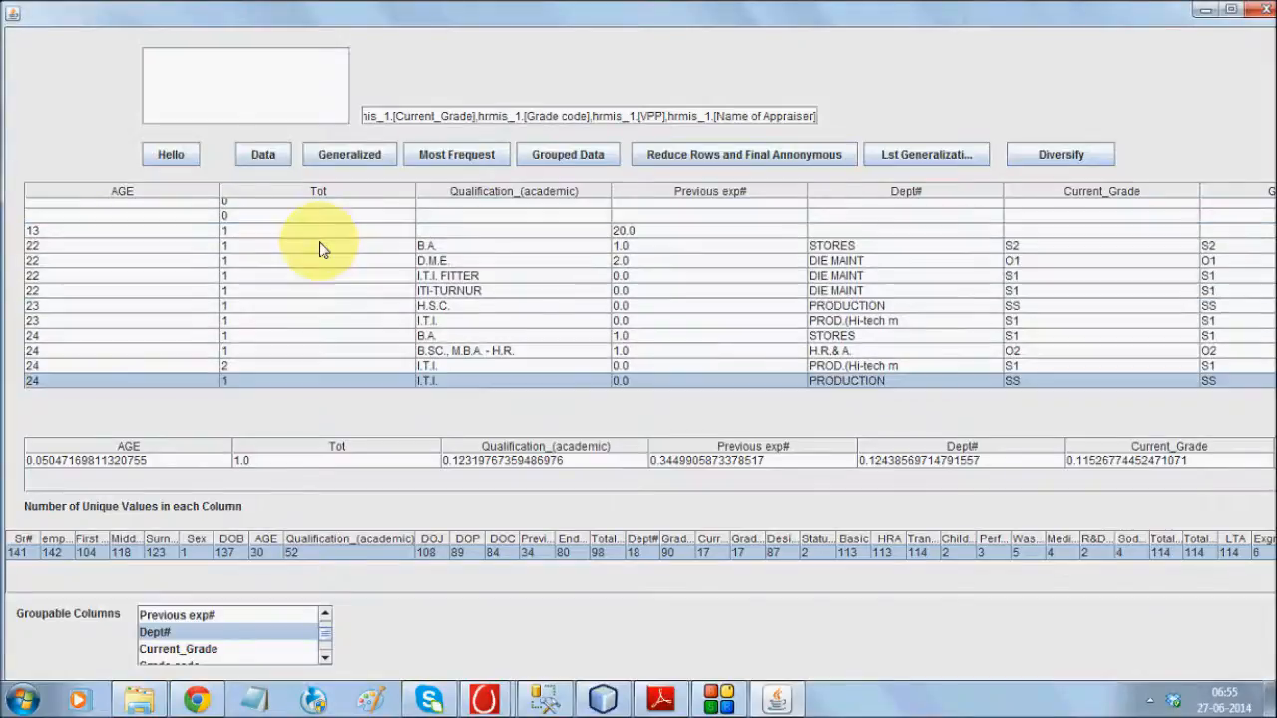
scroll(down, 3)
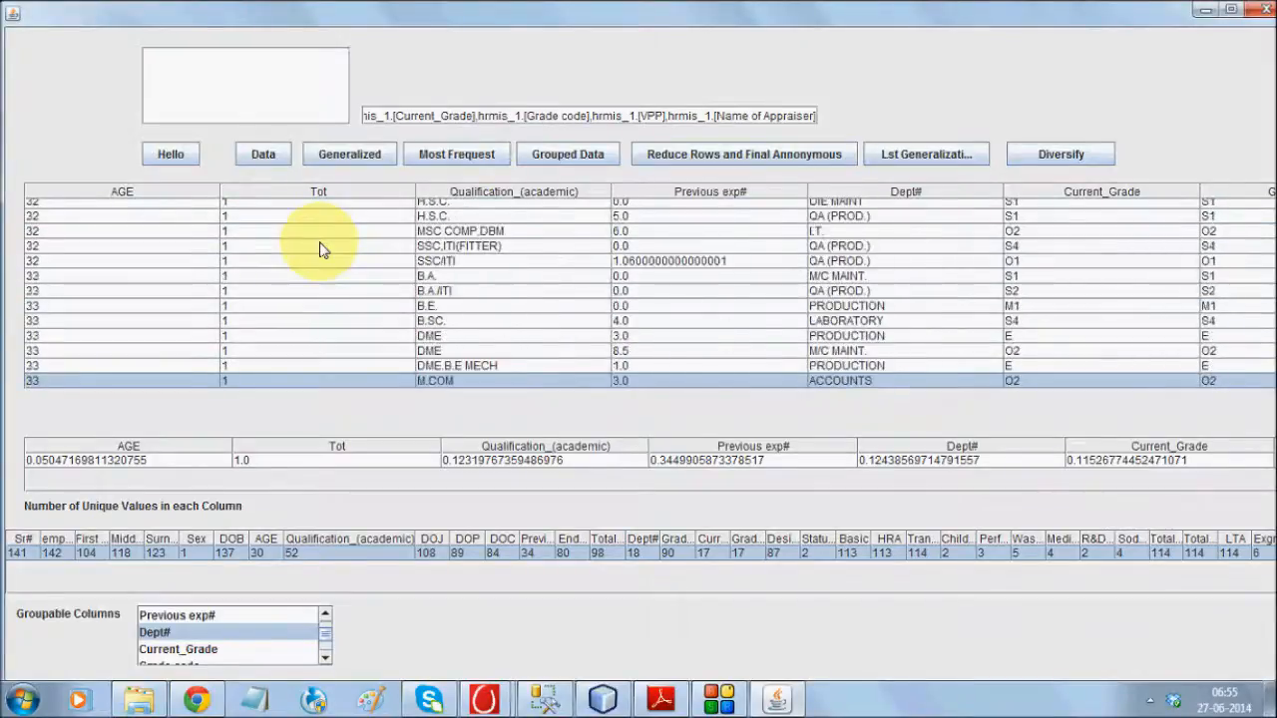
scroll(down, 3)
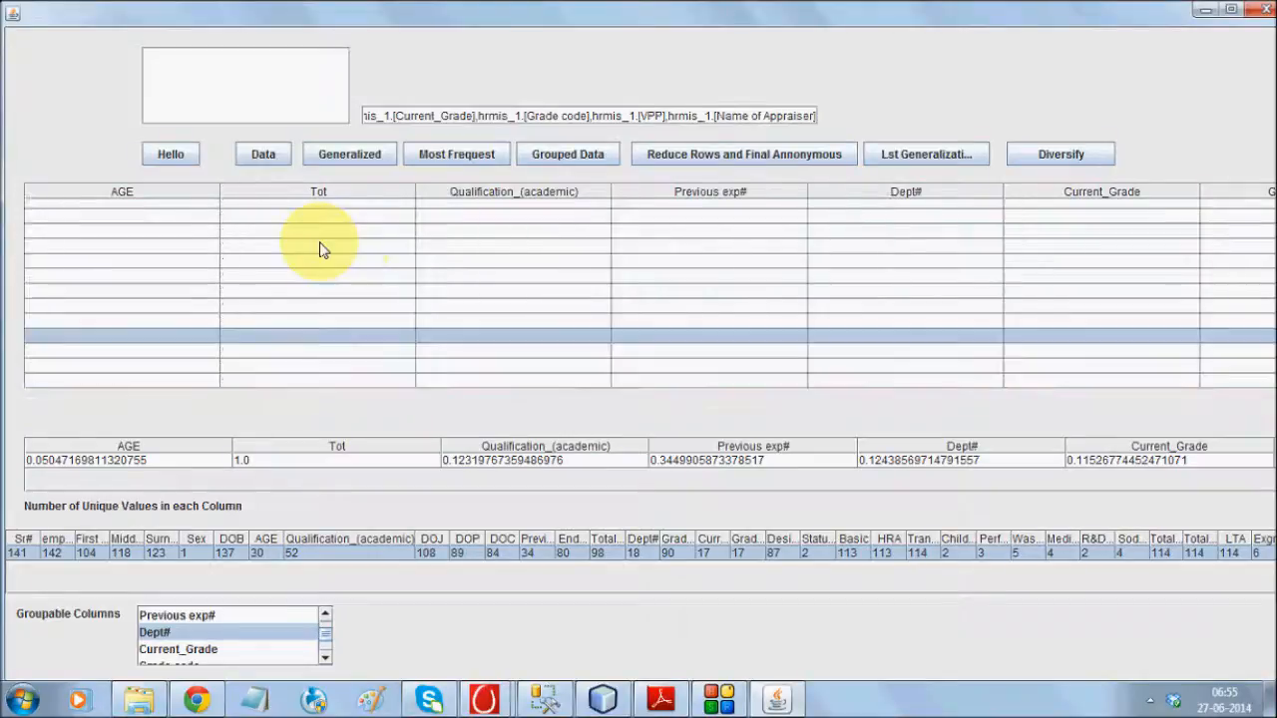
click(263, 153)
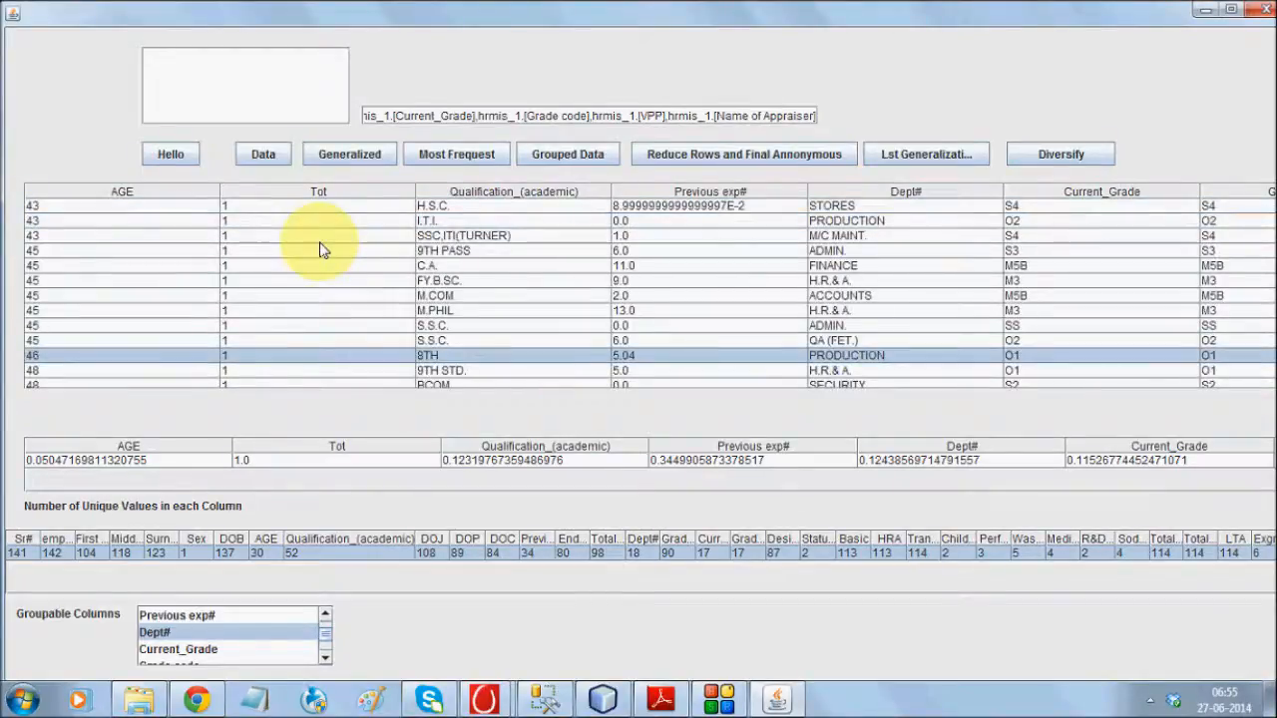
mouse_move(395, 243)
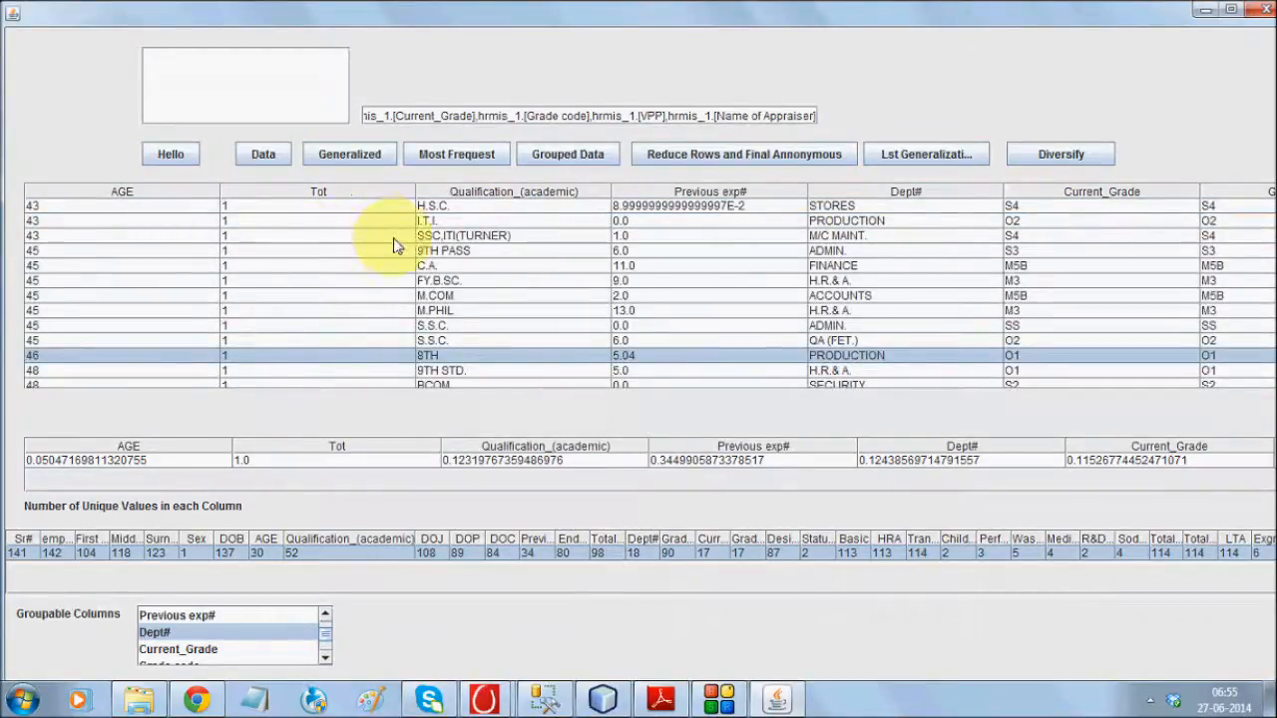